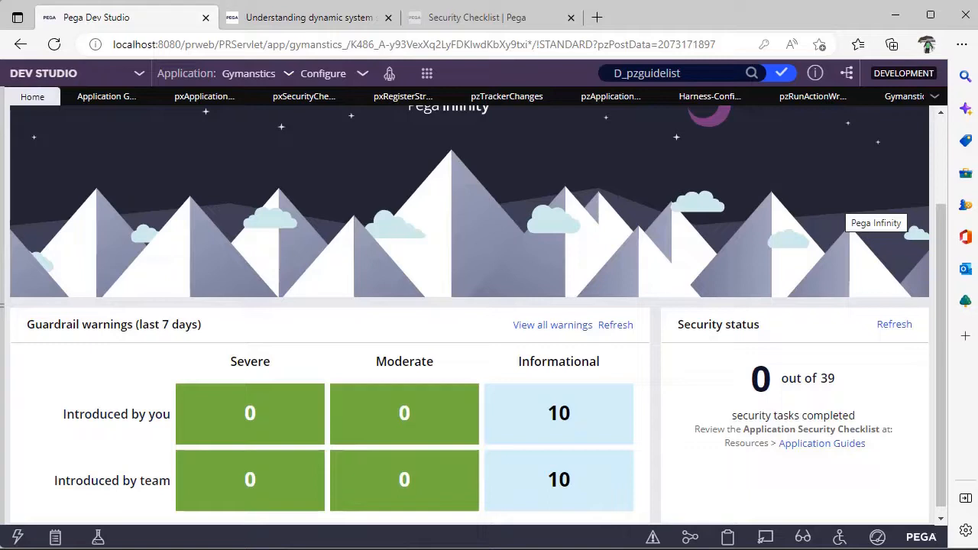
mouse_move(254, 172)
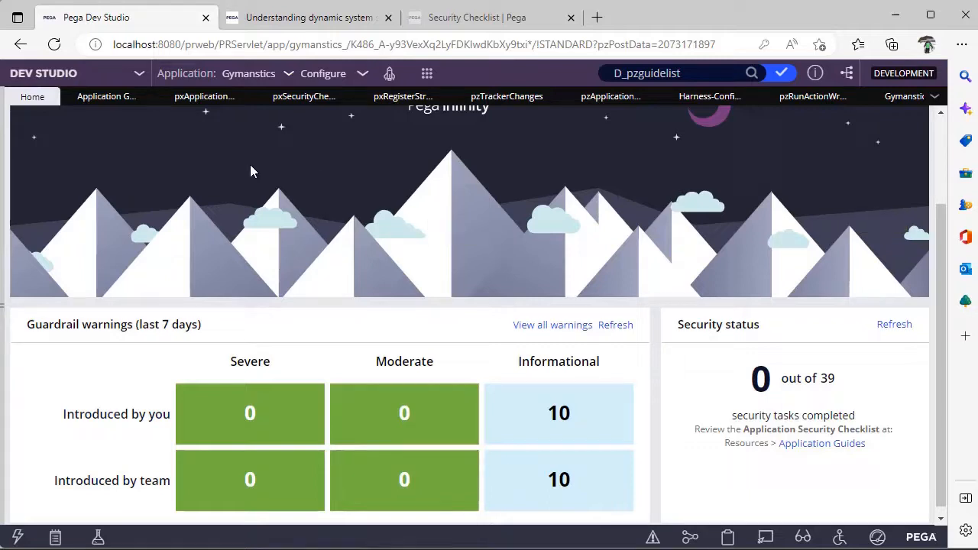
mouse_move(709, 330)
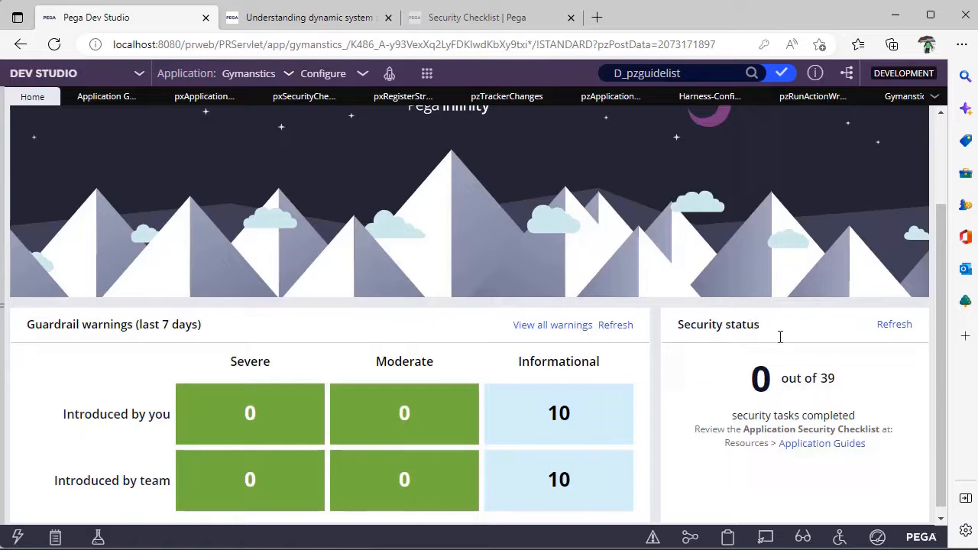
mouse_move(837, 385)
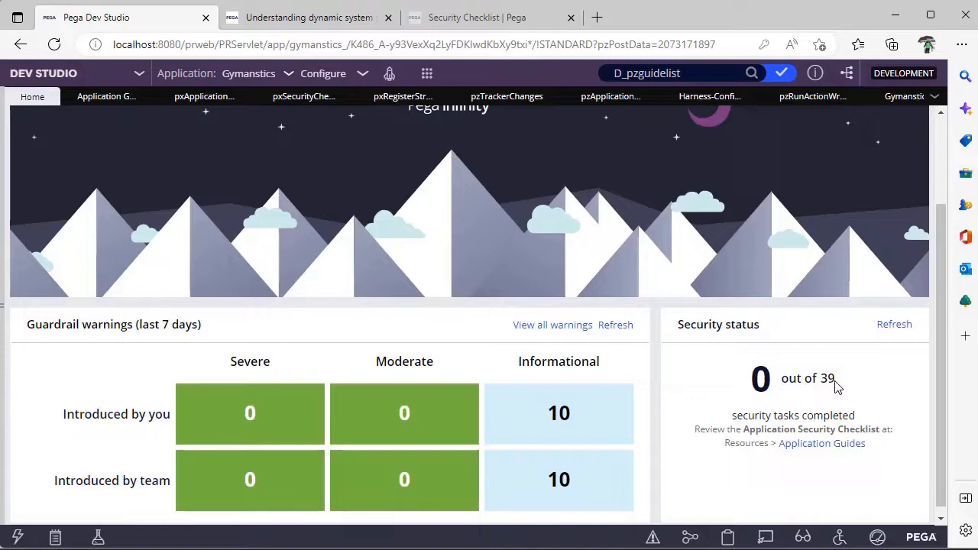
mouse_move(822, 443)
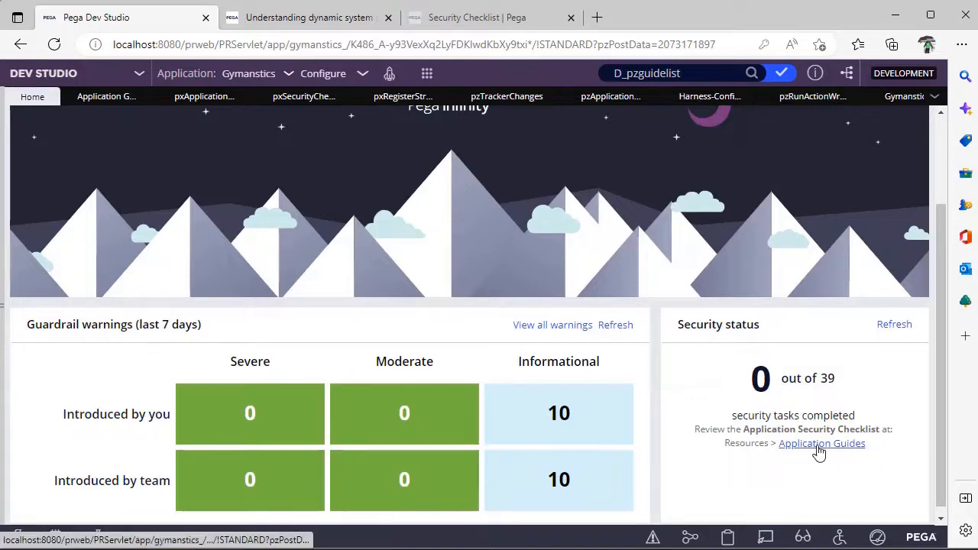
Show the Application guides list from the Security status panel's Application Guides link
click(822, 443)
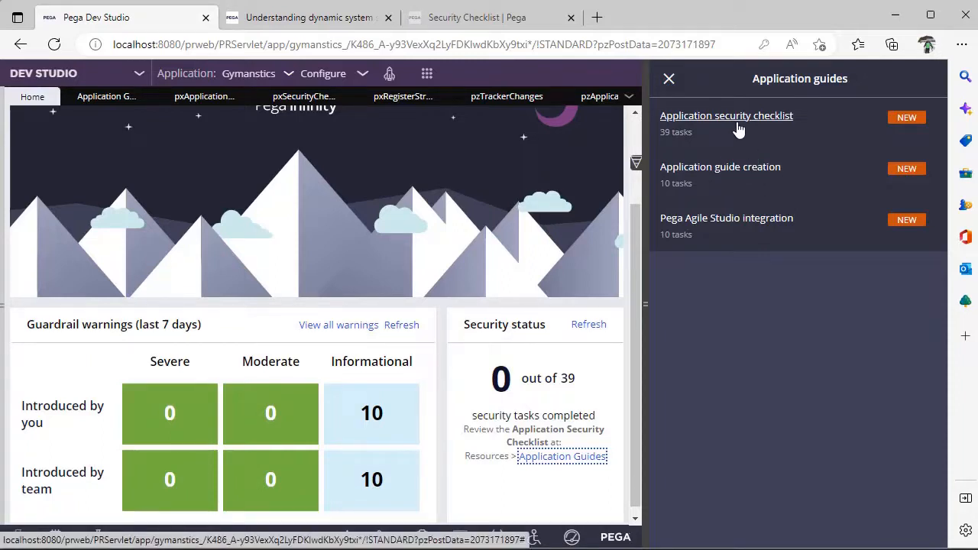
mouse_move(732, 167)
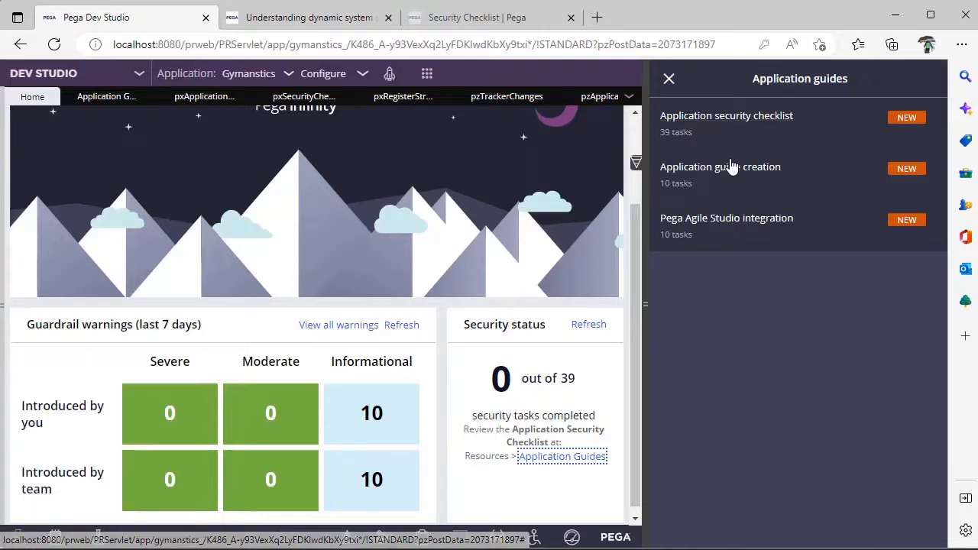
mouse_move(720, 167)
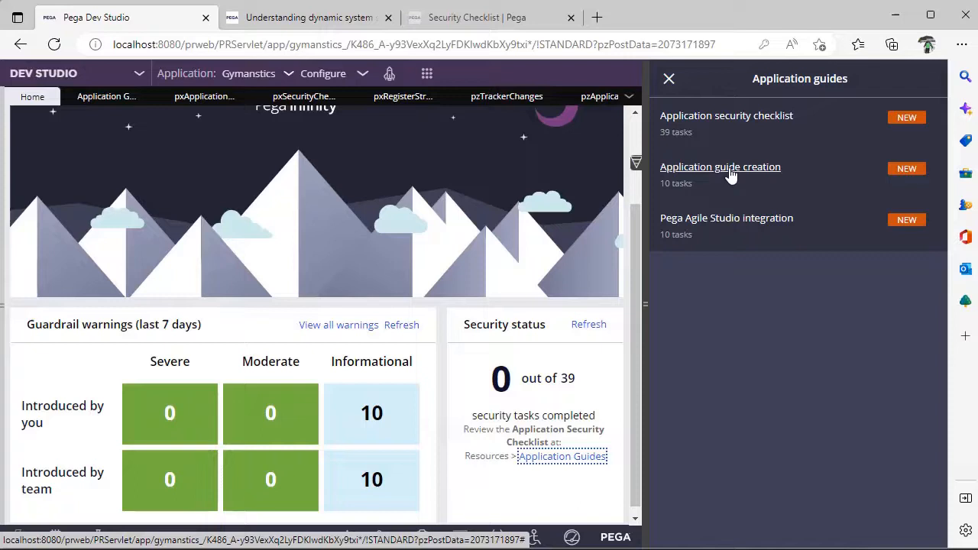
mouse_move(734, 220)
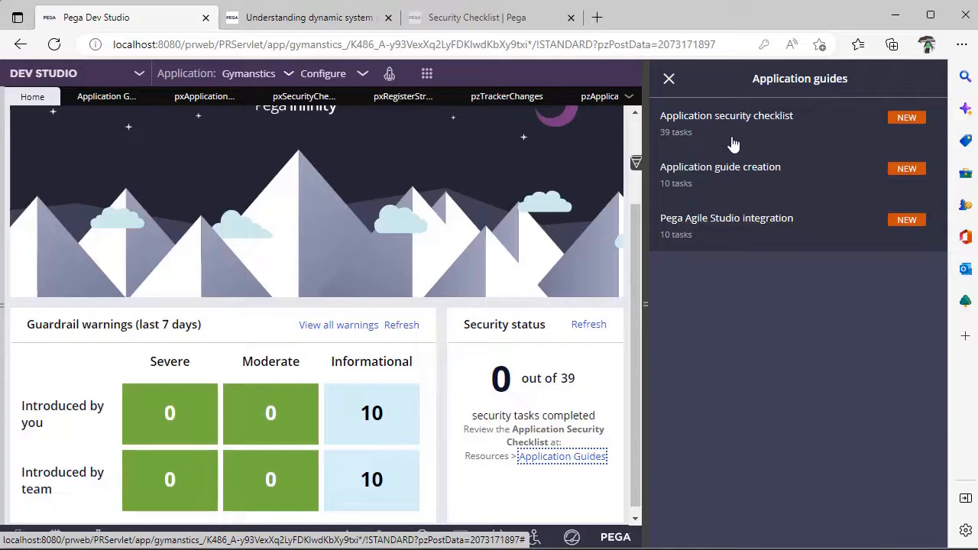
mouse_move(726, 116)
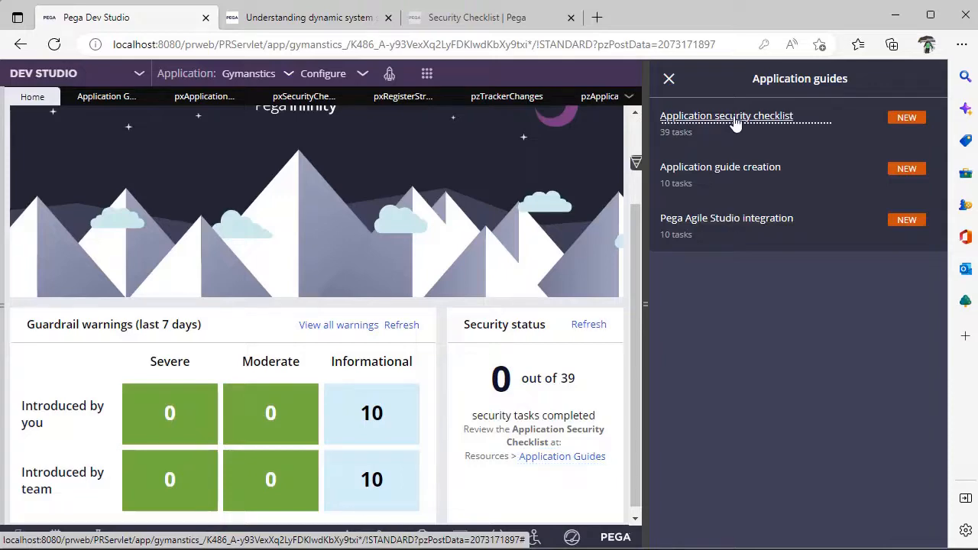
Read through all 39 tasks of the Application security checklist, then close the guides panel
click(726, 116)
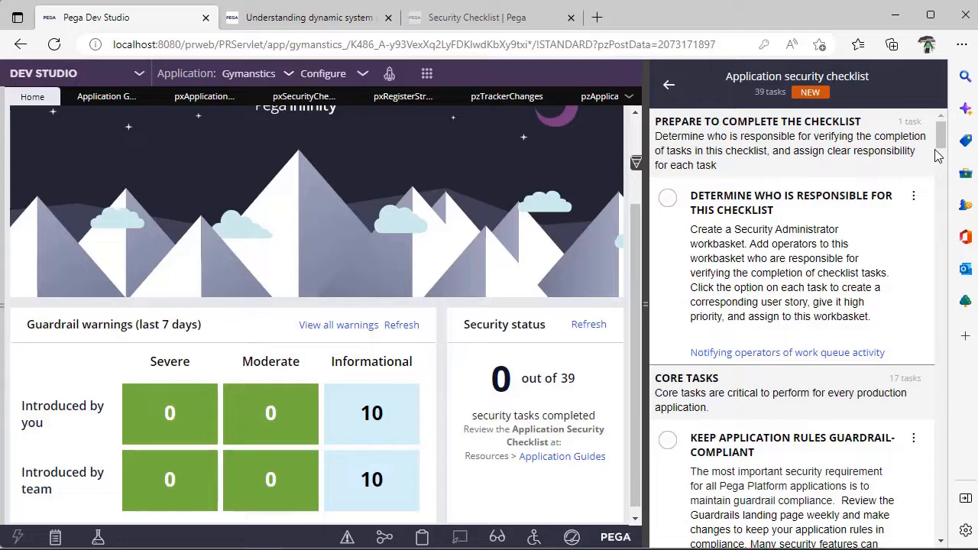
scroll(down, 3)
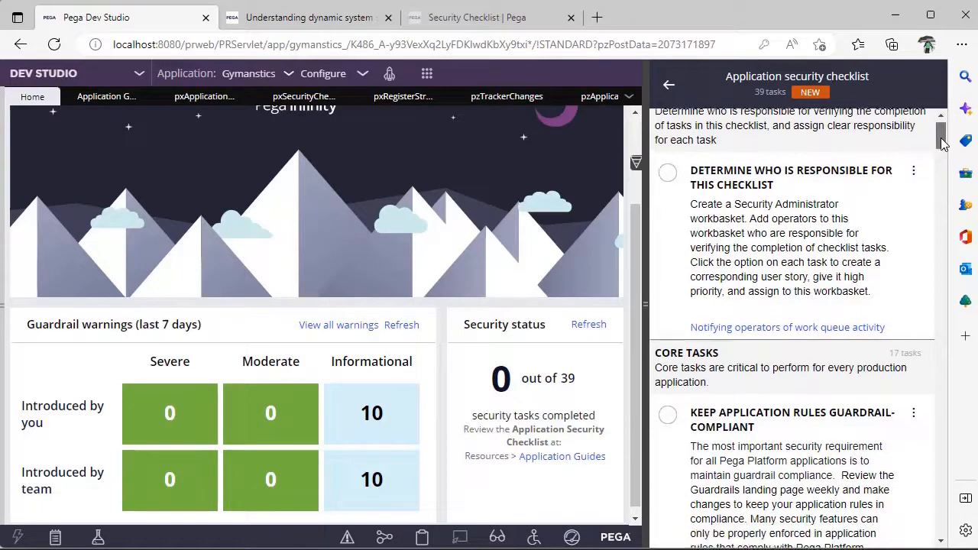
scroll(down, 3)
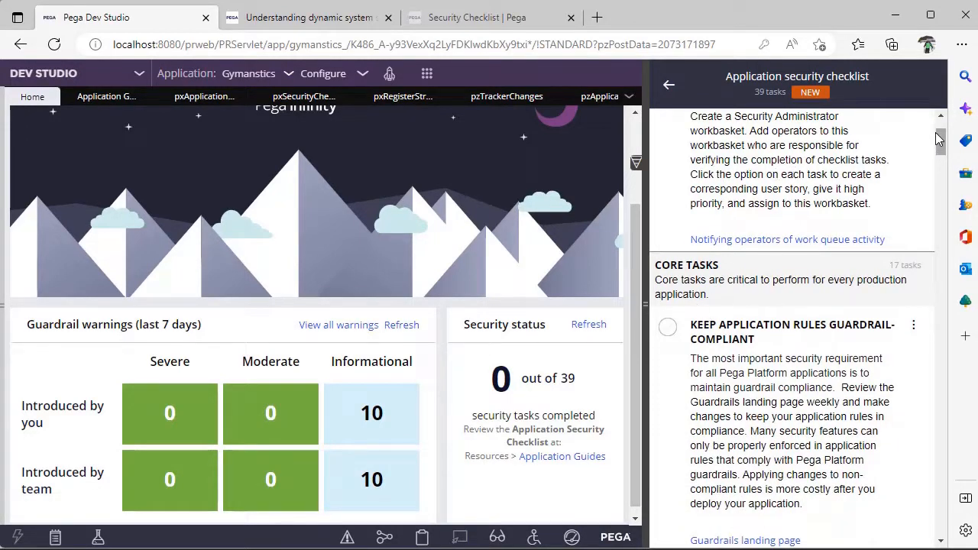
scroll(down, 3)
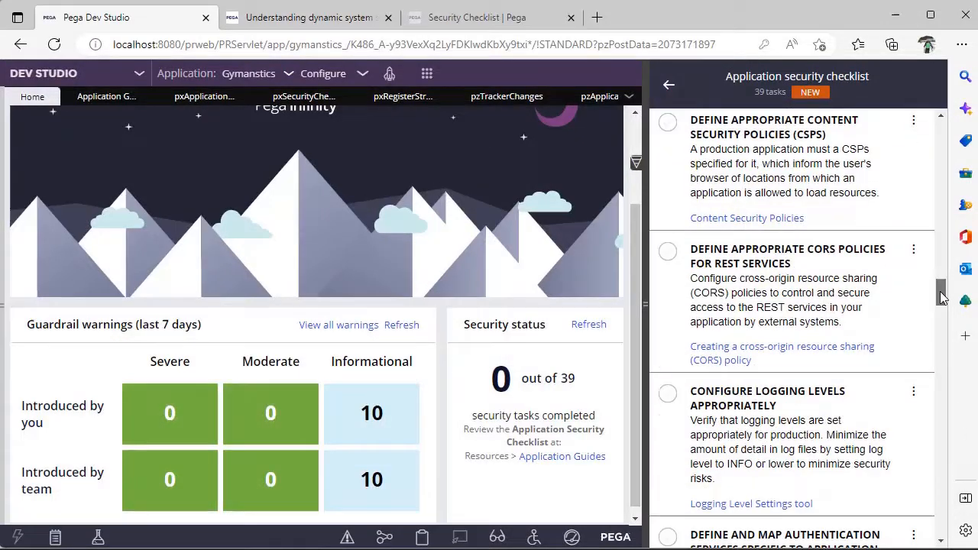
scroll(down, 3)
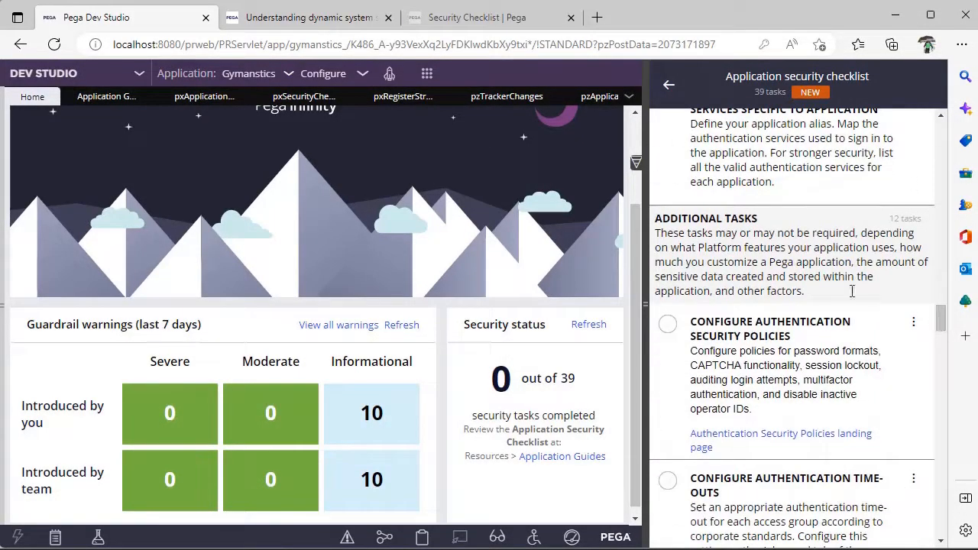
scroll(down, 3)
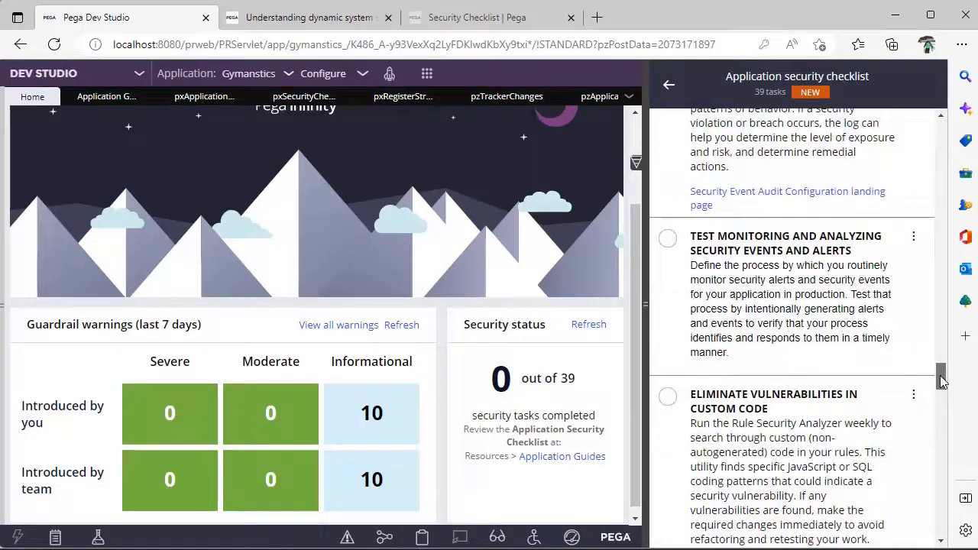
scroll(down, 3)
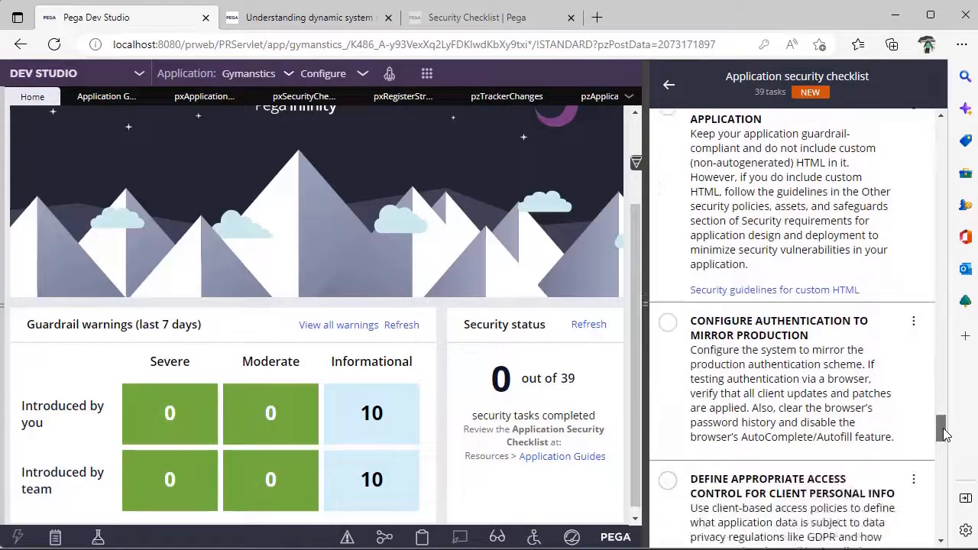
scroll(down, 3)
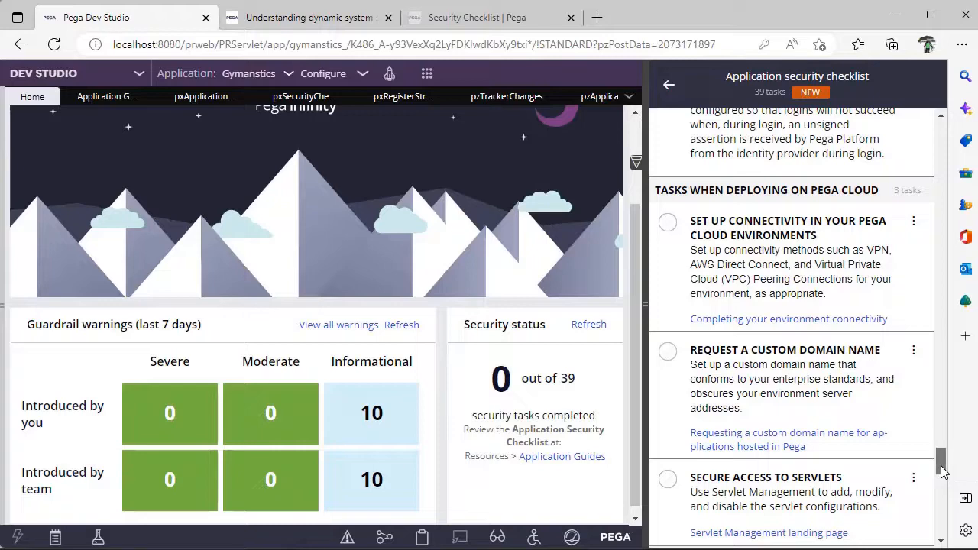
scroll(down, 3)
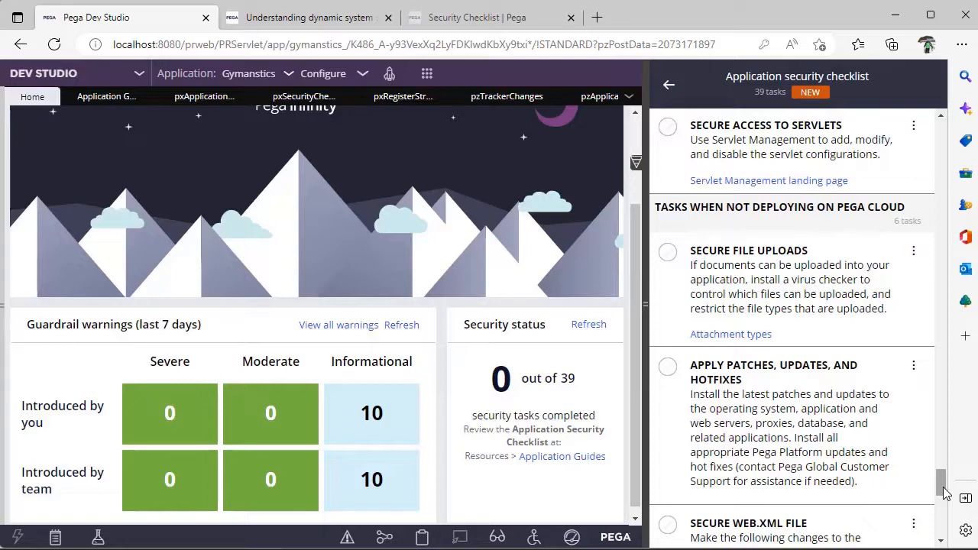
scroll(down, 3)
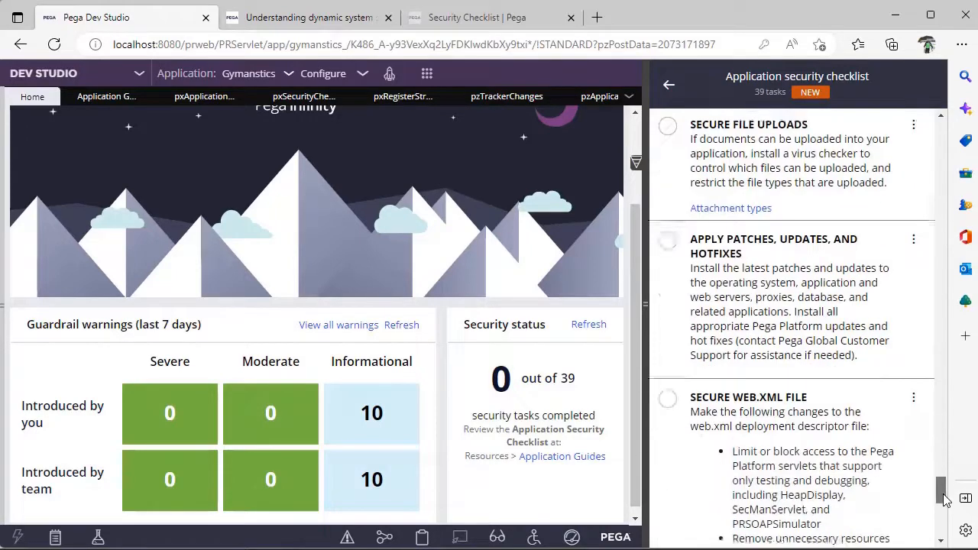
scroll(up, 3)
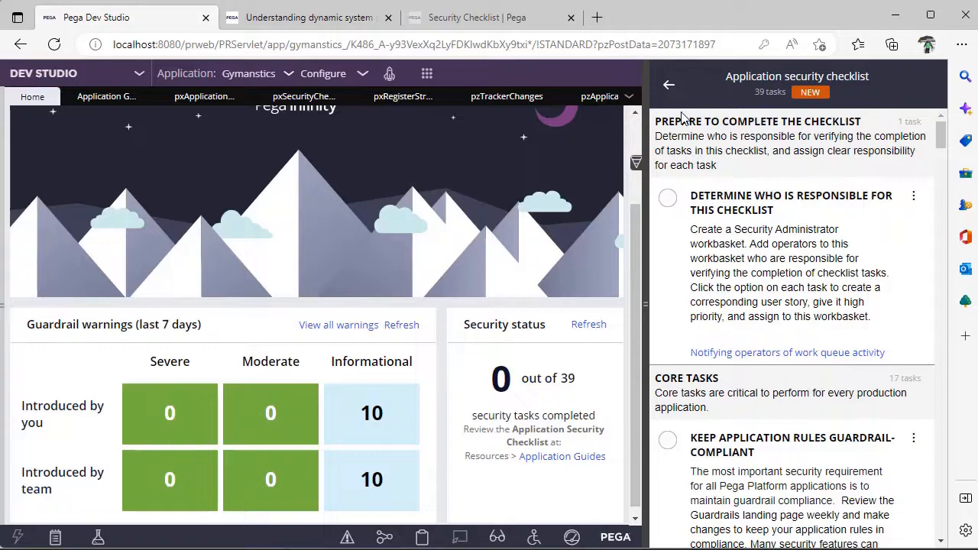
mouse_move(671, 97)
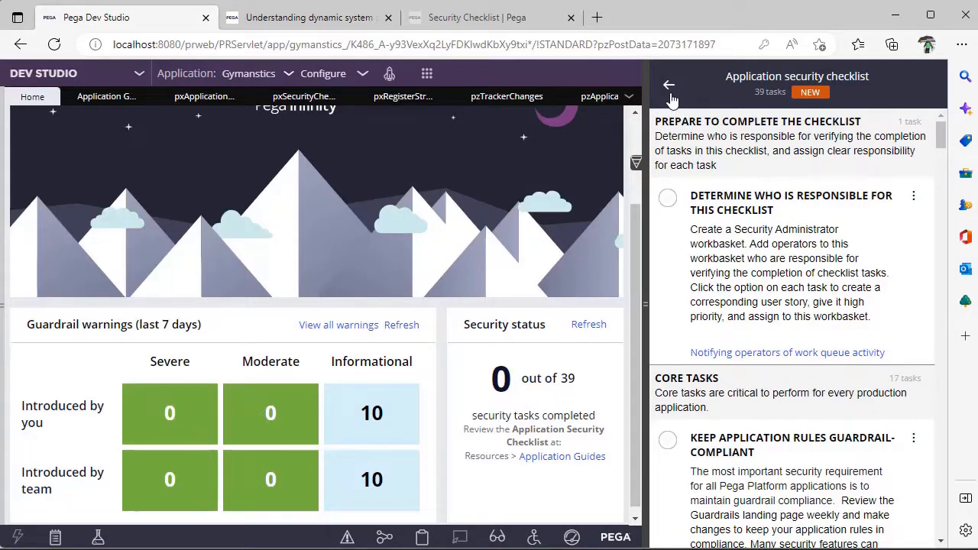
click(670, 84)
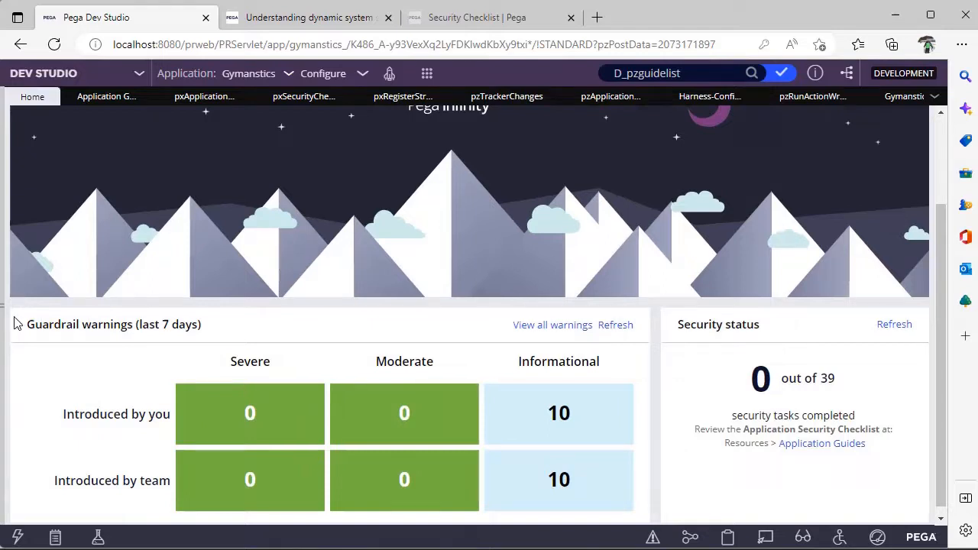
List the instances of Rule-Application-Guide from App Explorer and collapse the explorer
click(29, 263)
text(Rule-Application-Guide)
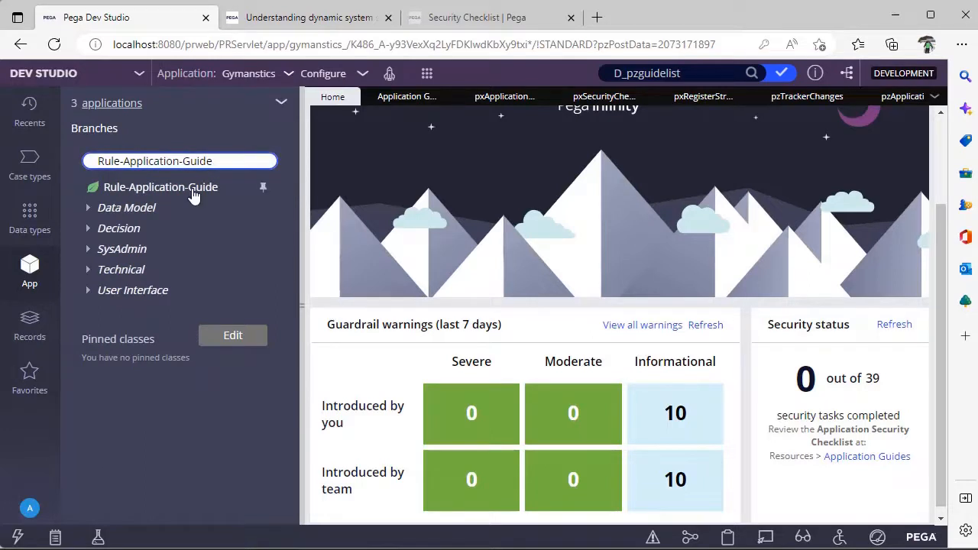
click(150, 185)
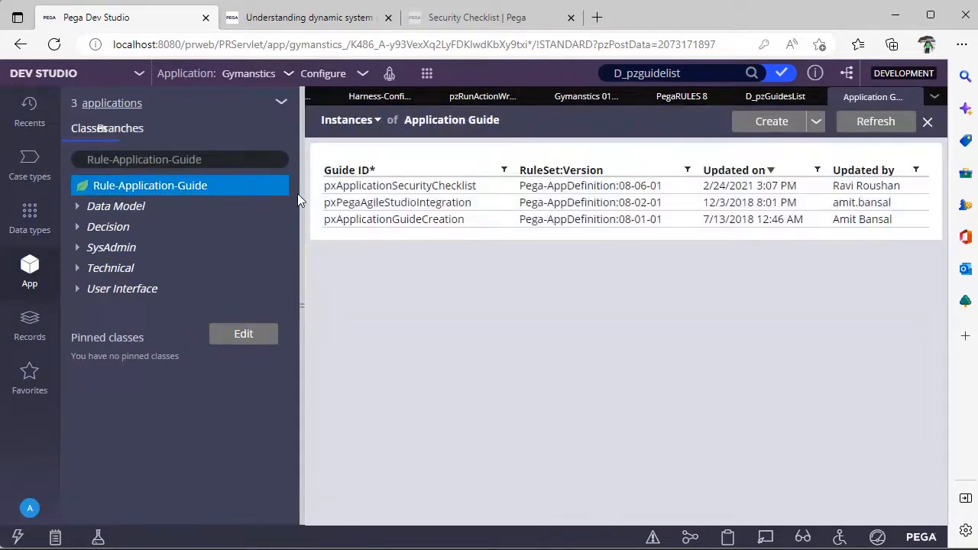
click(299, 306)
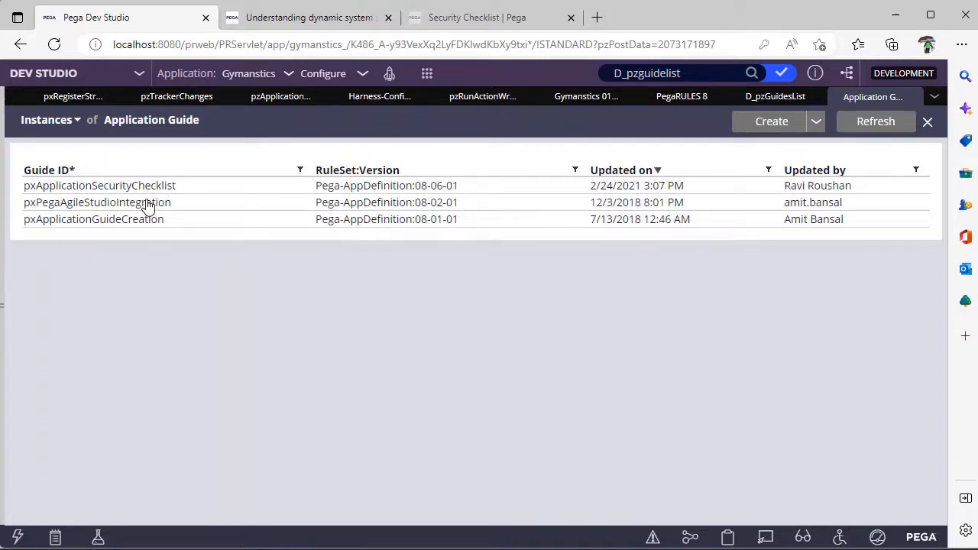
mouse_move(137, 229)
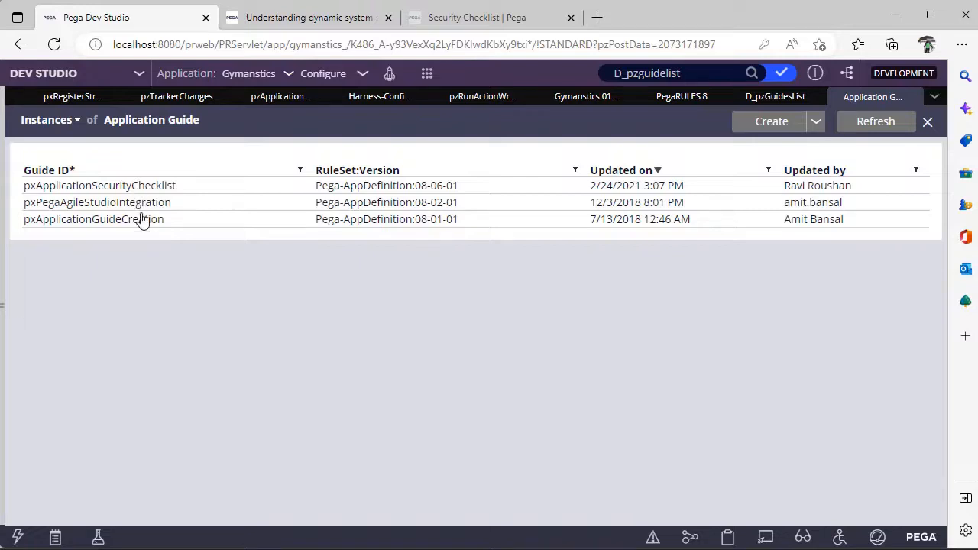
mouse_move(224, 297)
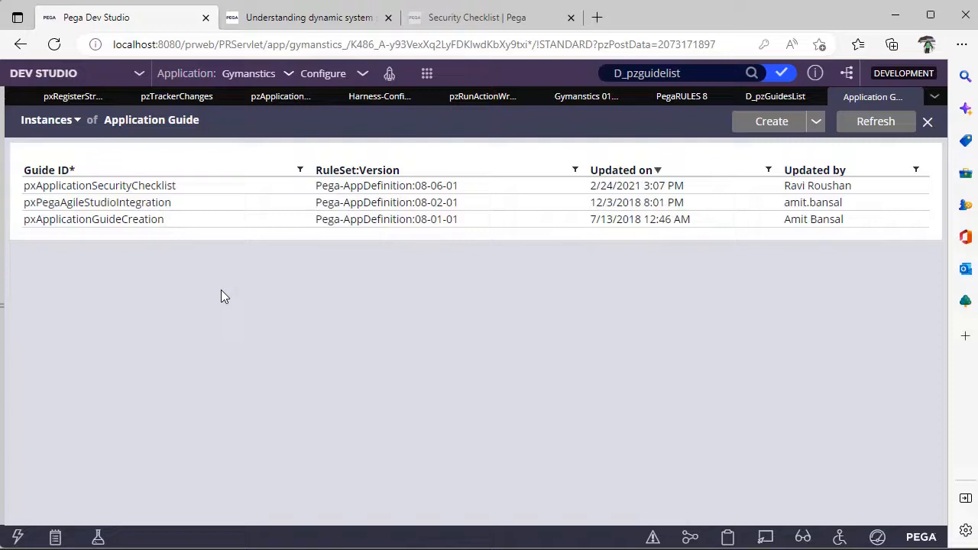
mouse_move(363, 189)
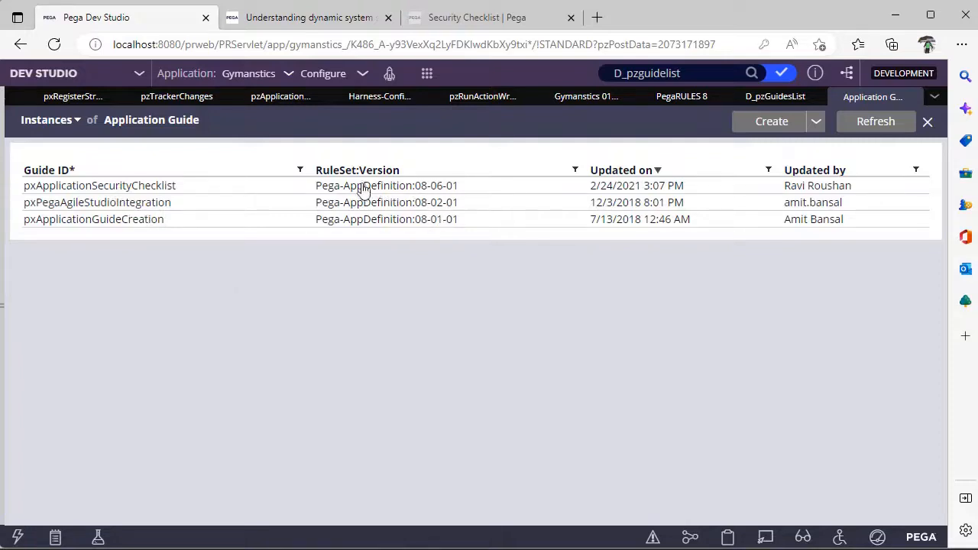
mouse_move(587, 96)
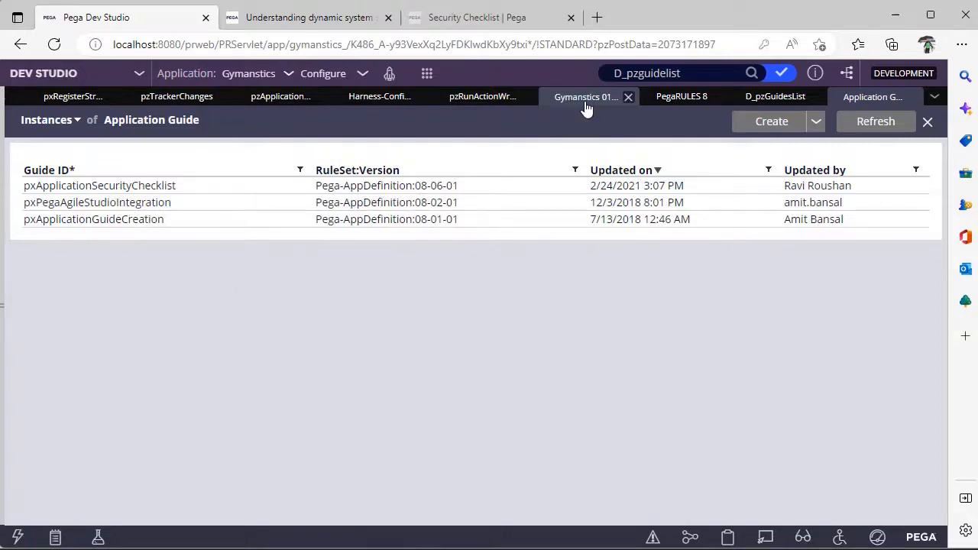
Close the Cosmos Rules application record, returning to the Application Guide instances list
click(587, 96)
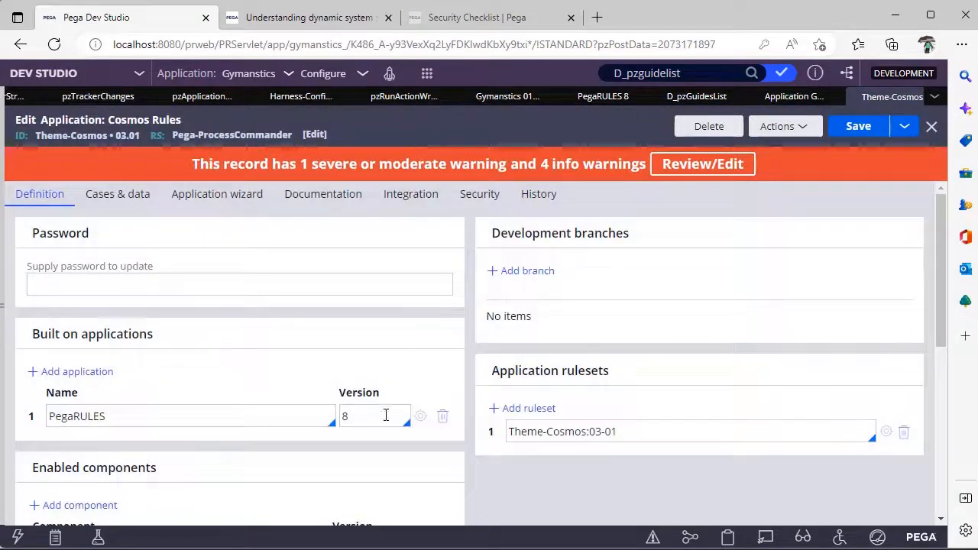
click(602, 96)
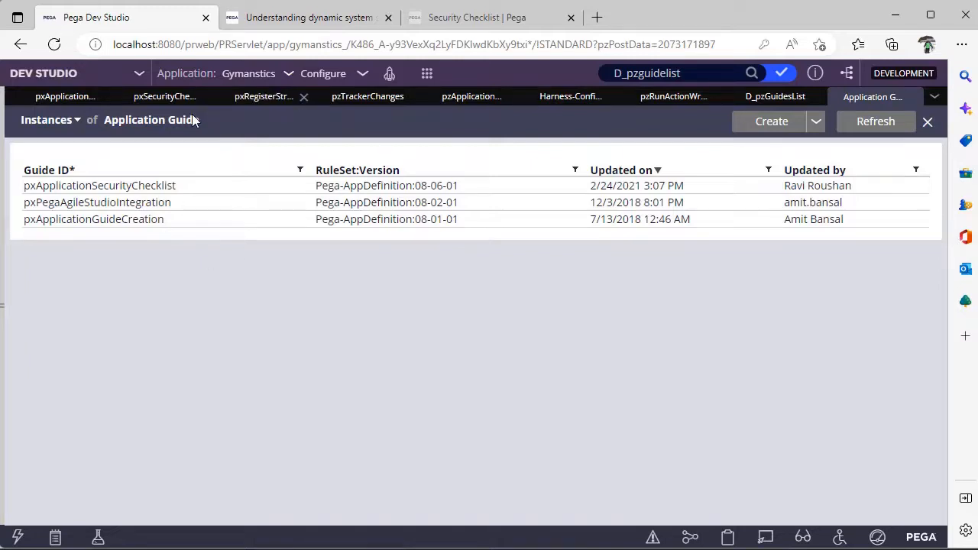
Open pxApplicationSecurityChecklist, collapse its chapters, and briefly view the first chapter's paragraph rule
click(99, 185)
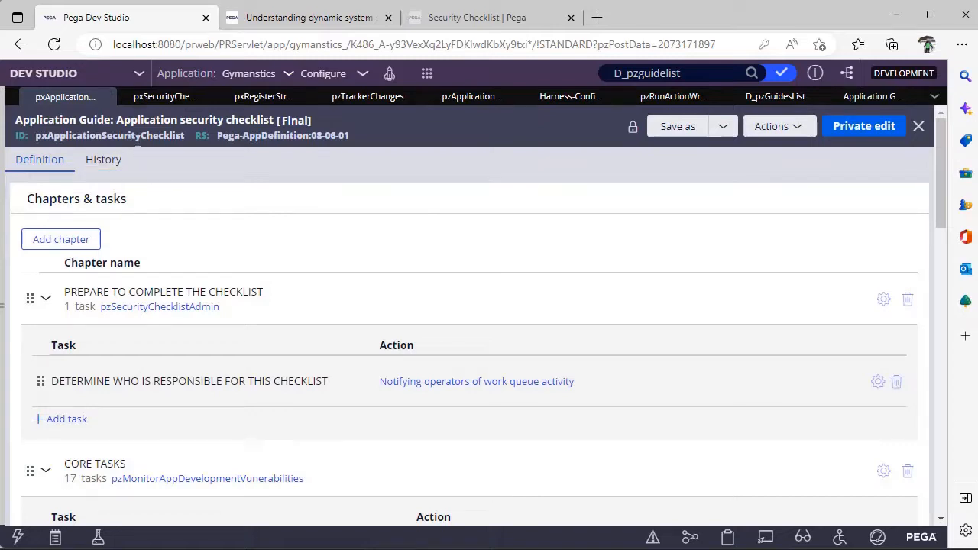
mouse_move(146, 167)
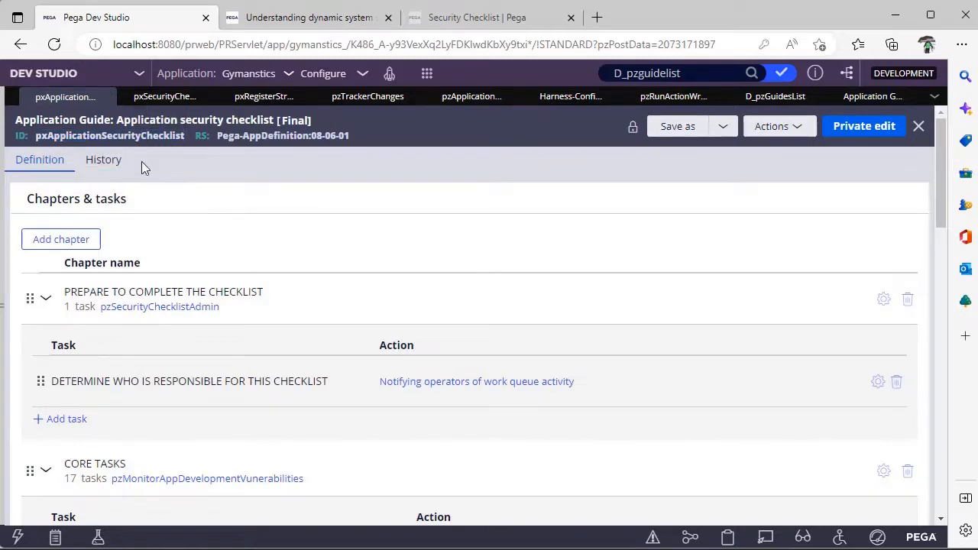
click(45, 298)
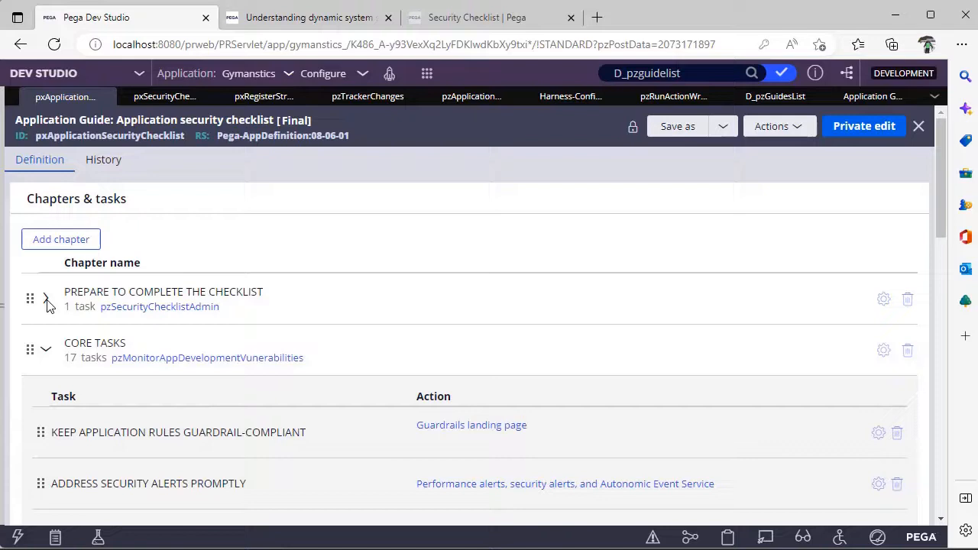
click(46, 348)
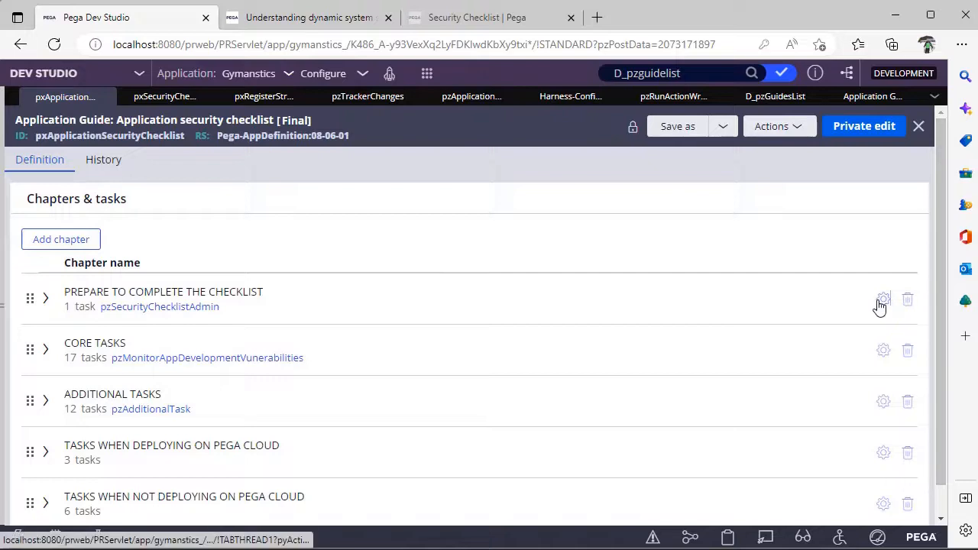
click(884, 298)
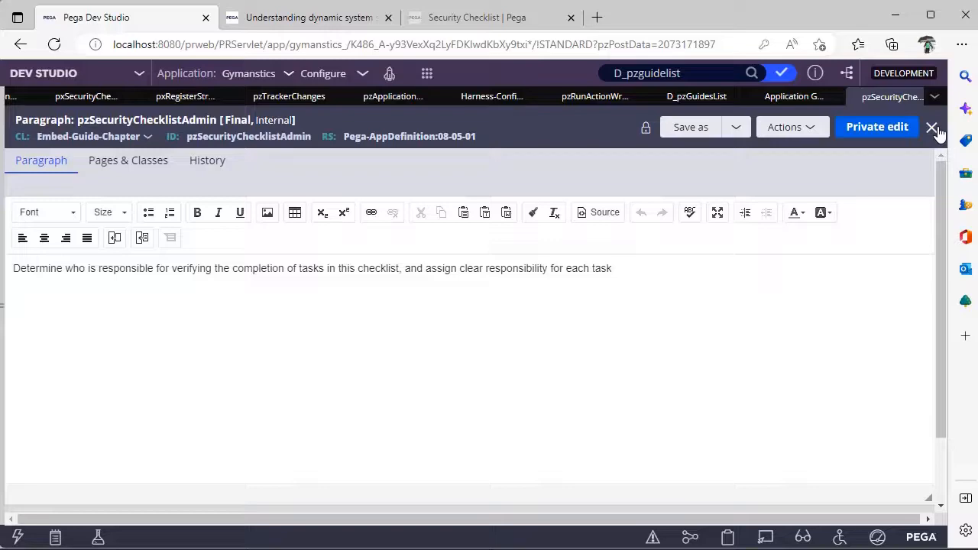
click(933, 127)
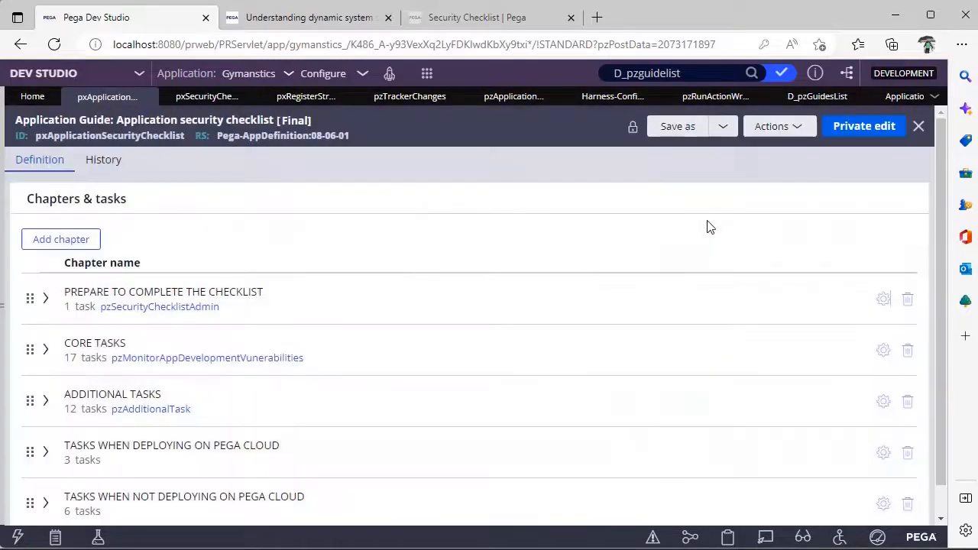
Trace the Application Guides link's Run Activity streamName in pxSecurityChecklistGadget to pzApplicationGuide_Panel
click(207, 96)
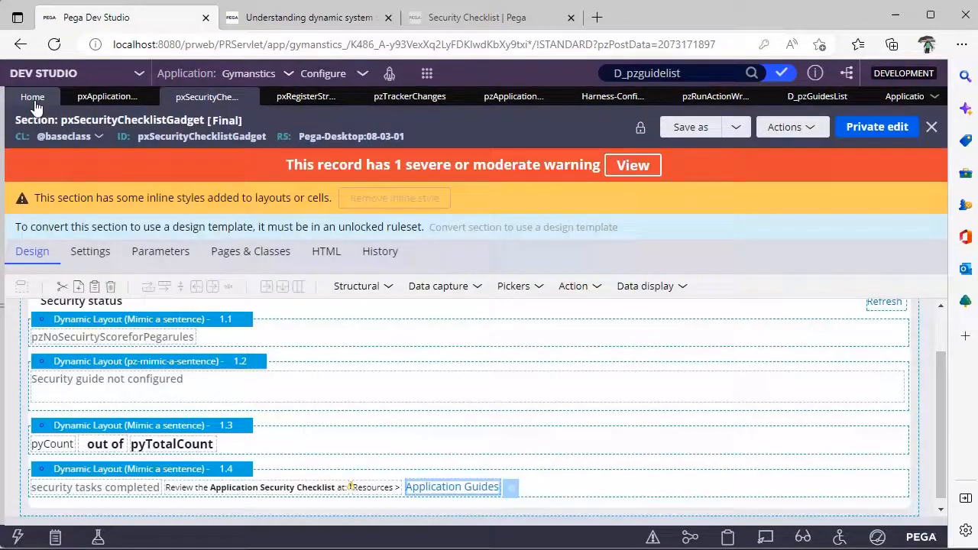
click(32, 97)
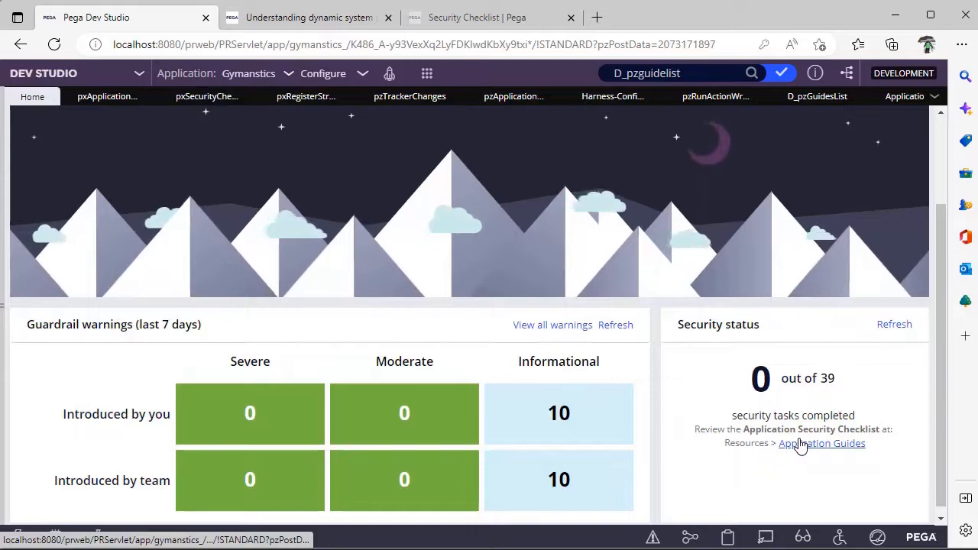
click(206, 96)
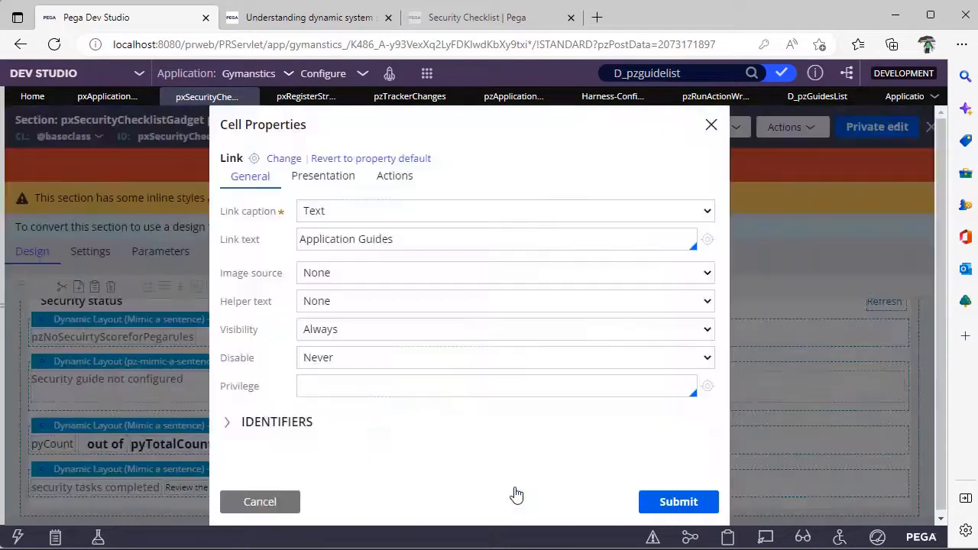
click(394, 176)
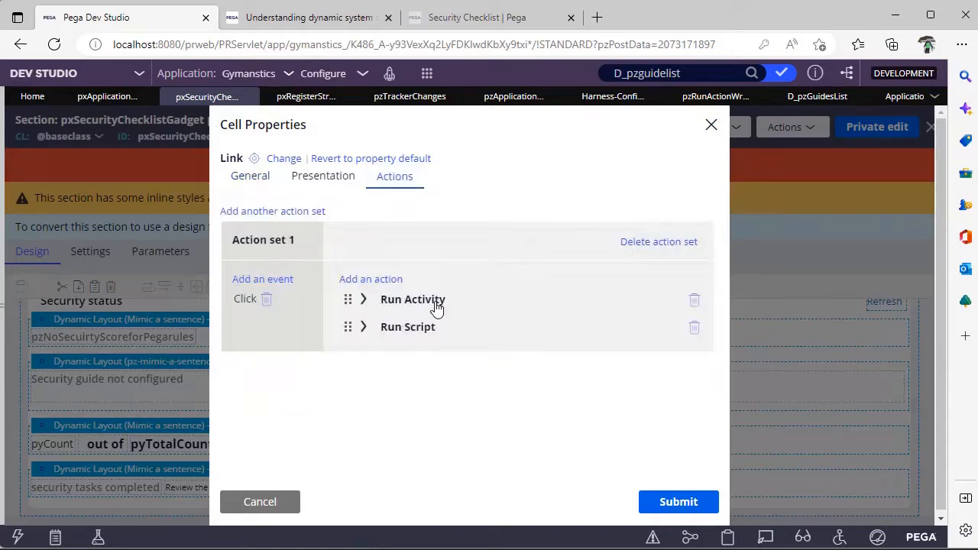
click(363, 298)
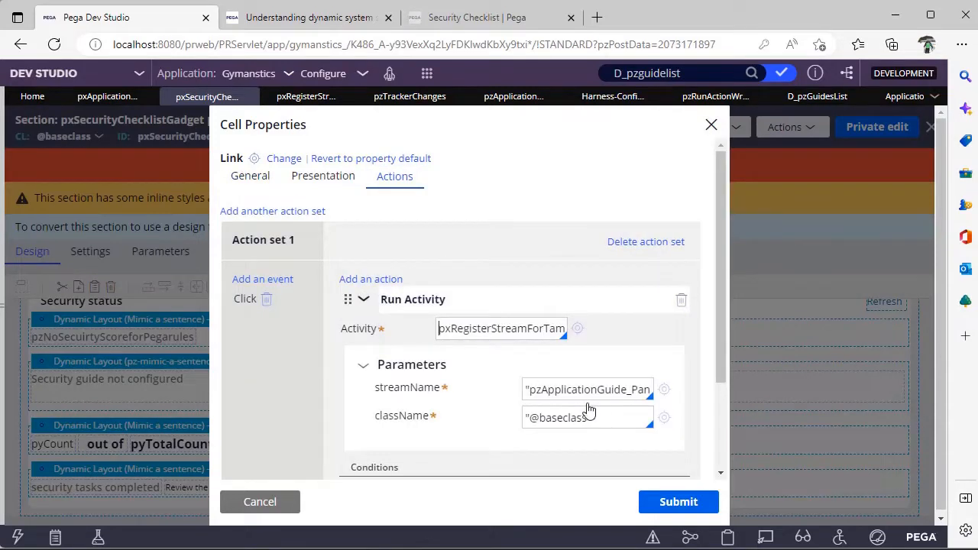
triple_click(588, 389)
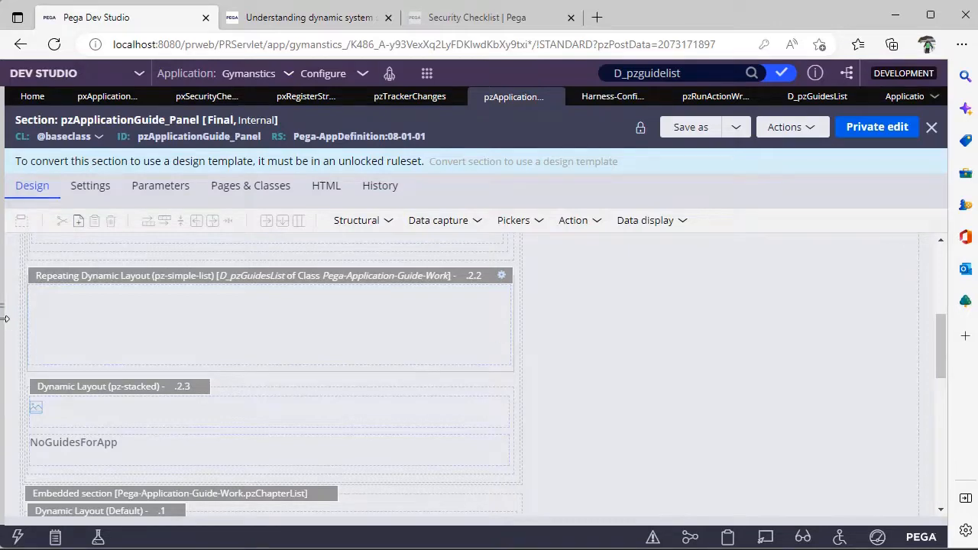
Filter App Explorer to Pega-Application-Guide-Work and load its instances GUIDE-1 through GUIDE-6
click(29, 263)
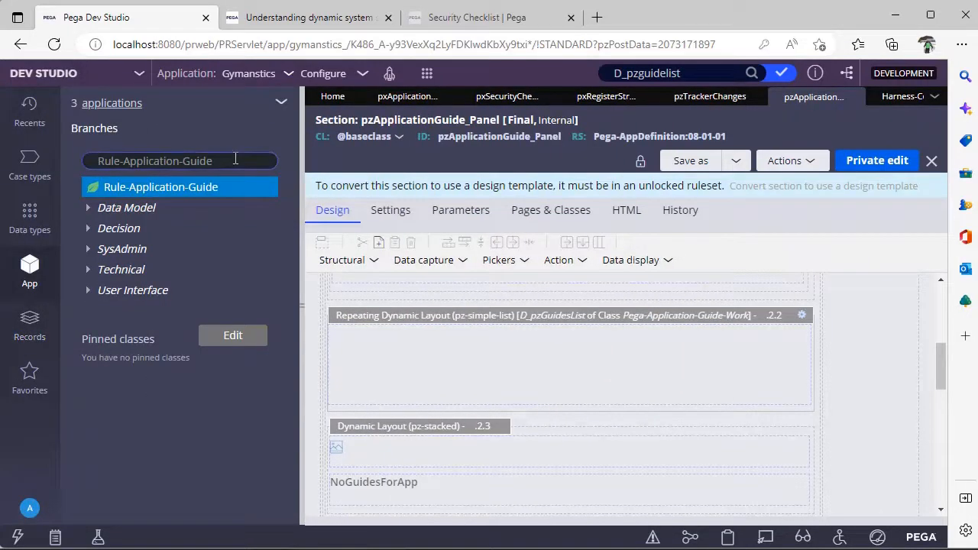
text(peg)
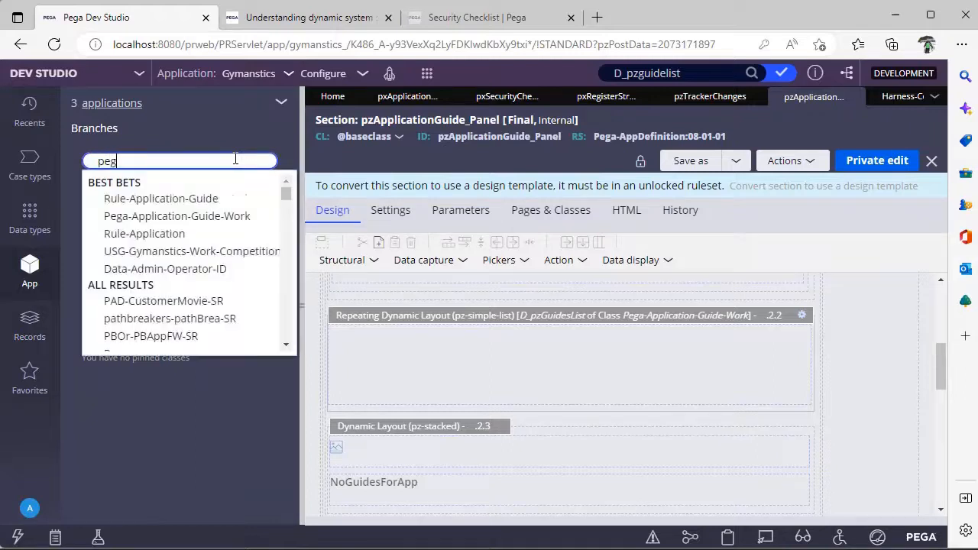
text(0)
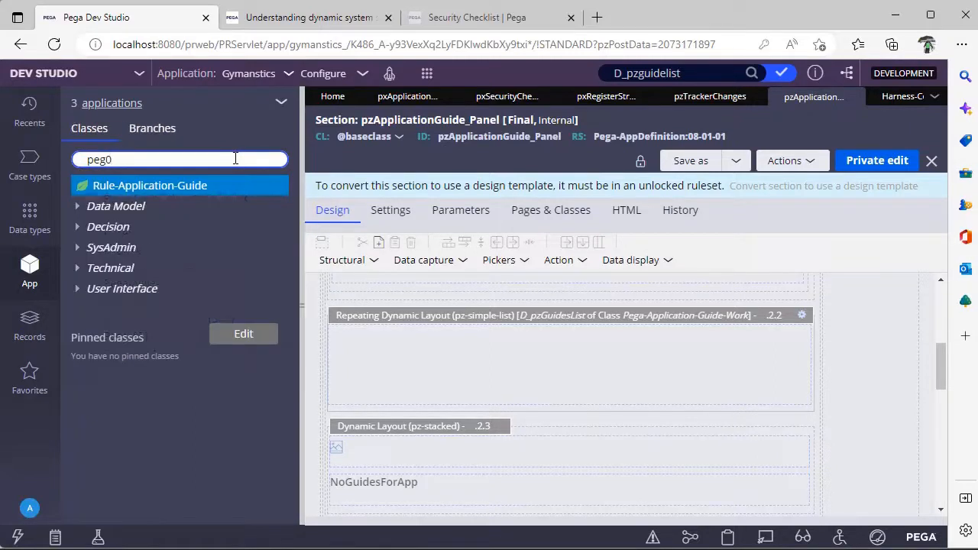
text(Pega-Application-Guide-Work)
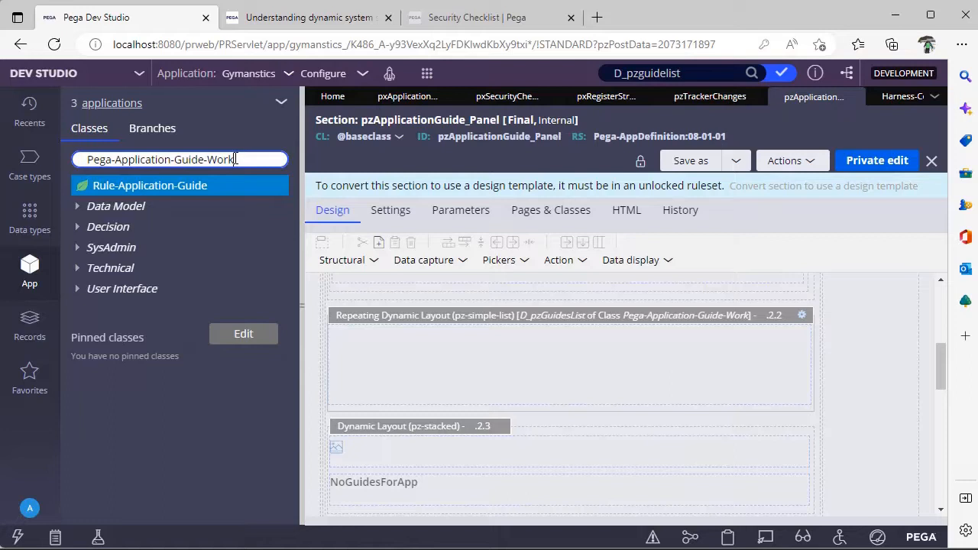
click(165, 185)
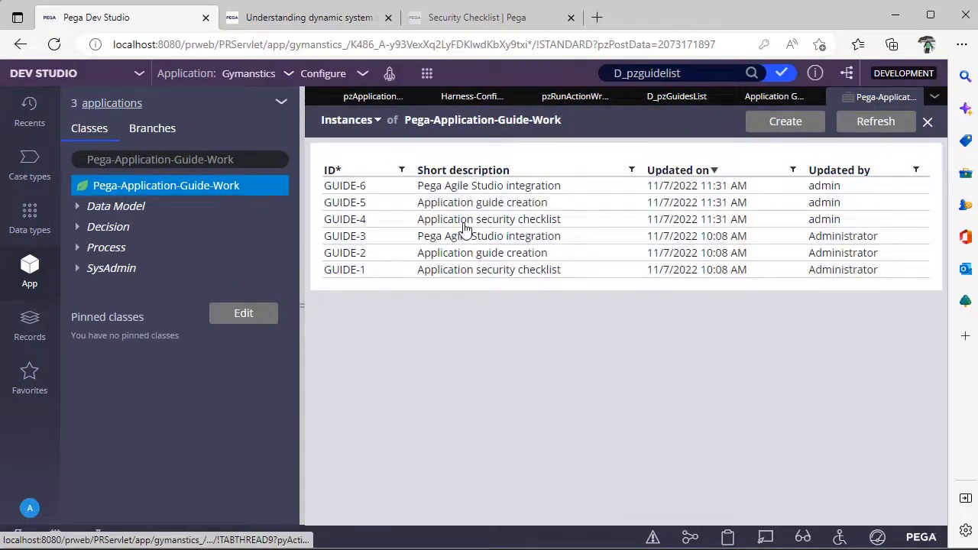
mouse_move(504, 223)
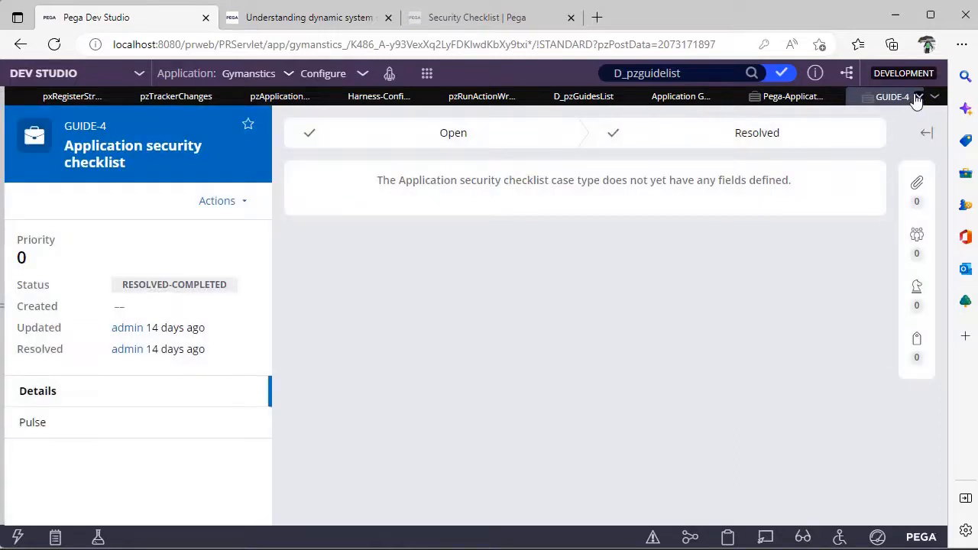
Close the GUIDE-4 case and the Pega-Application-Guide-Work instances list
click(871, 97)
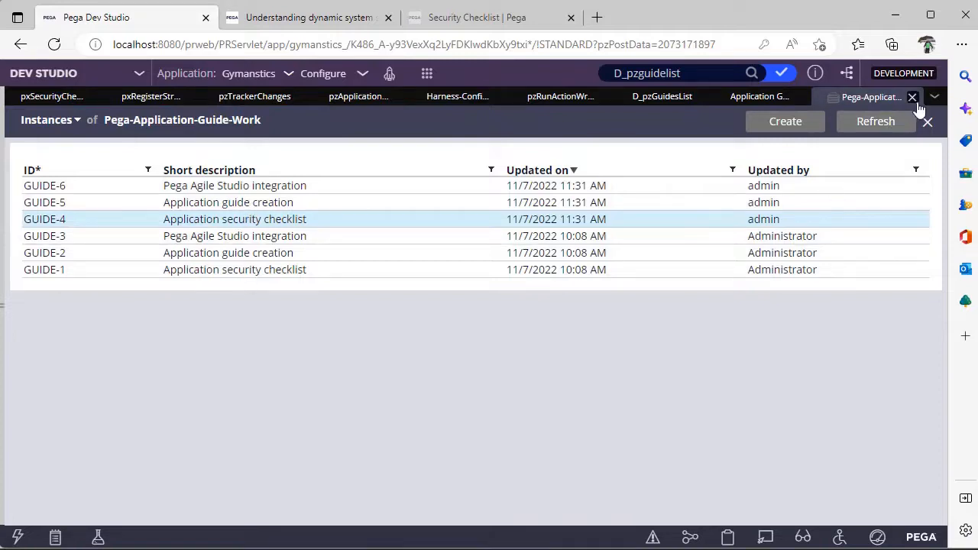
mouse_move(52, 97)
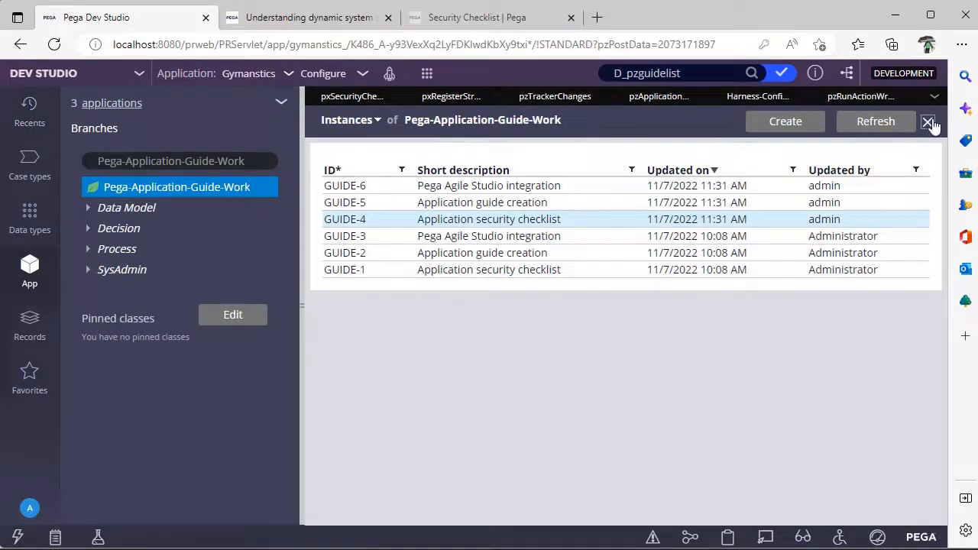
click(929, 121)
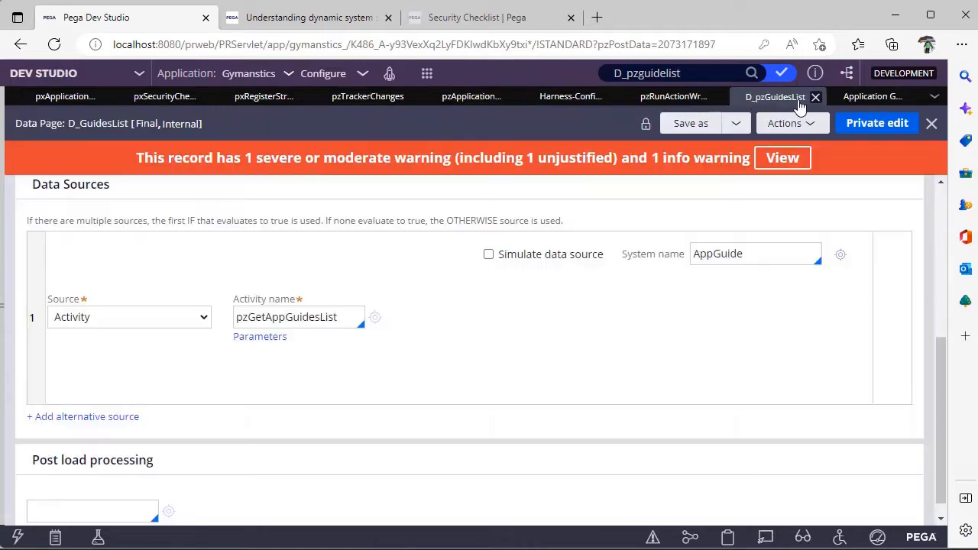
mouse_move(196, 278)
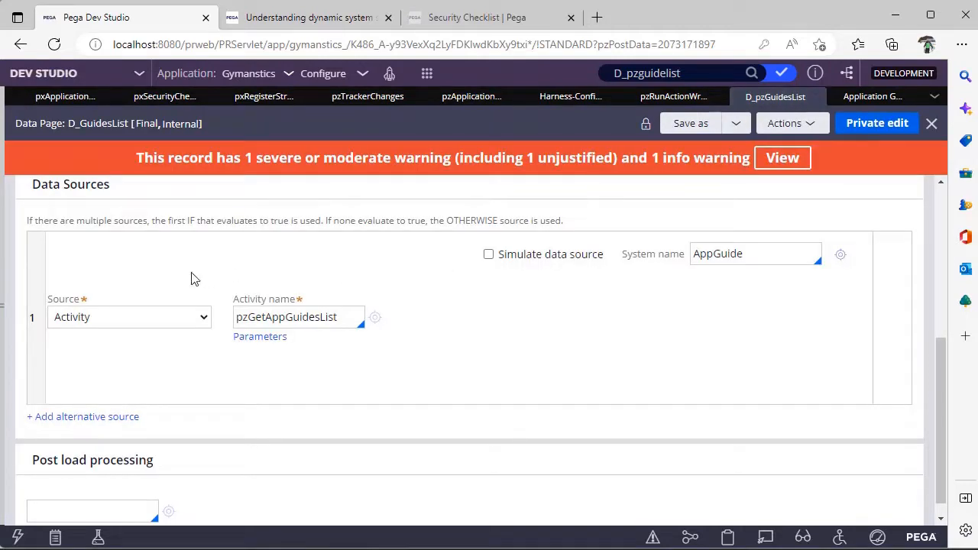
mouse_move(941, 245)
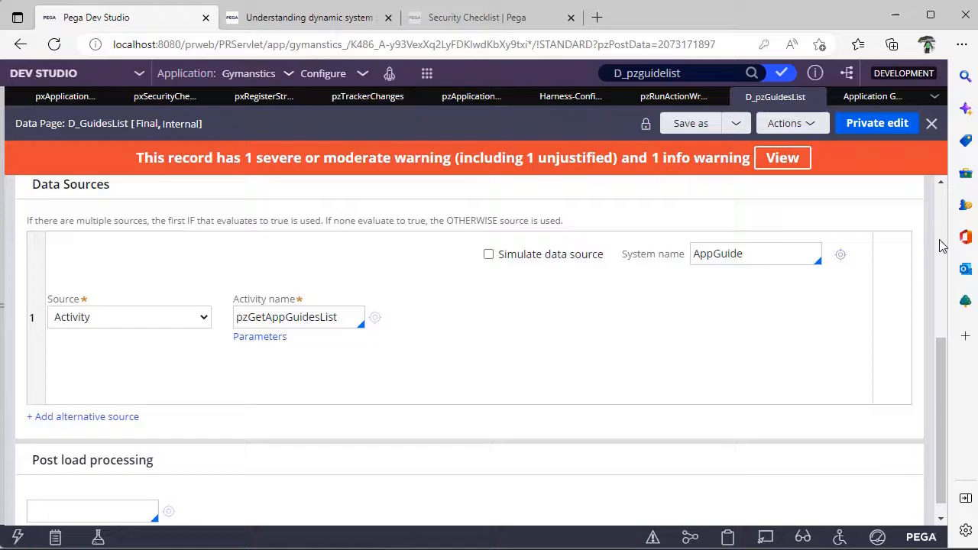
Review the D_pzGuidesList definition and close the pzApplicationGuide_Panel section
scroll(up, 3)
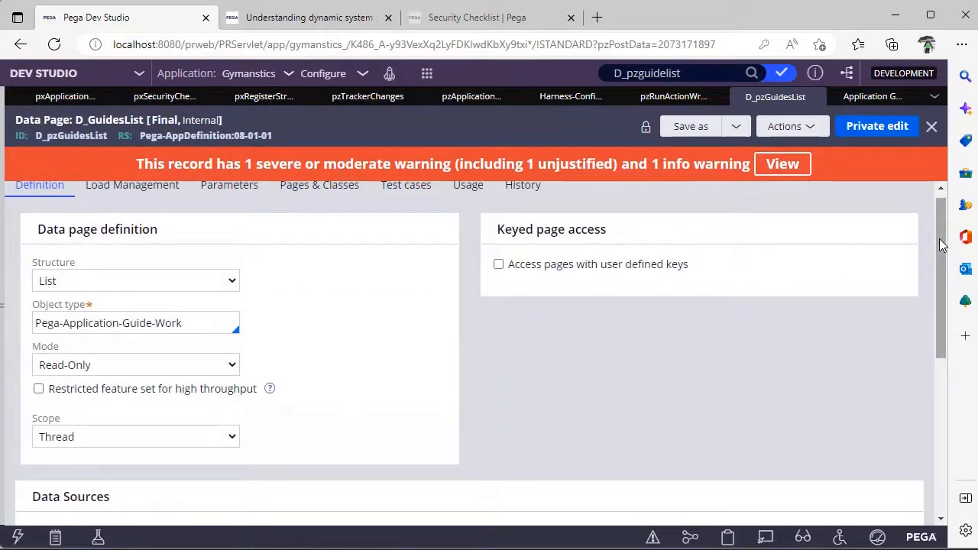
scroll(down, 3)
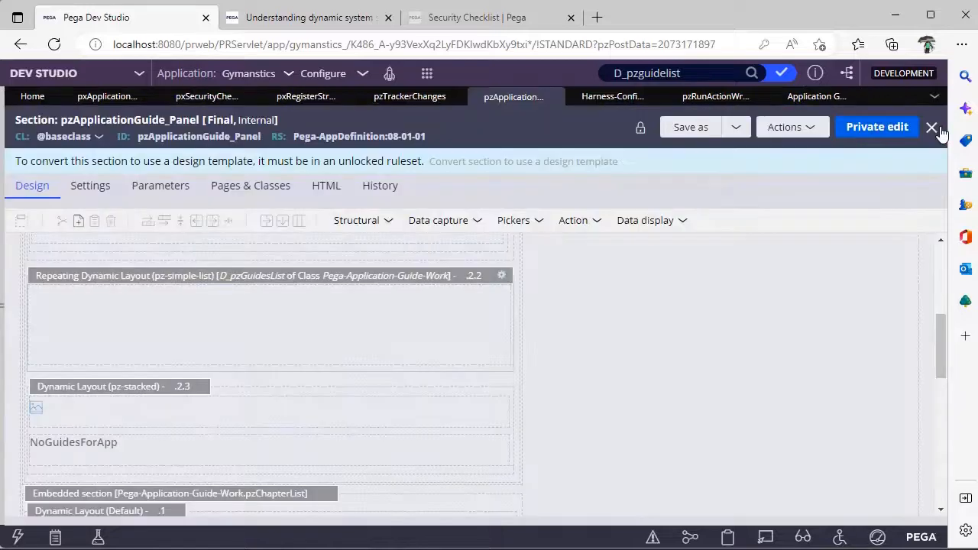
click(931, 127)
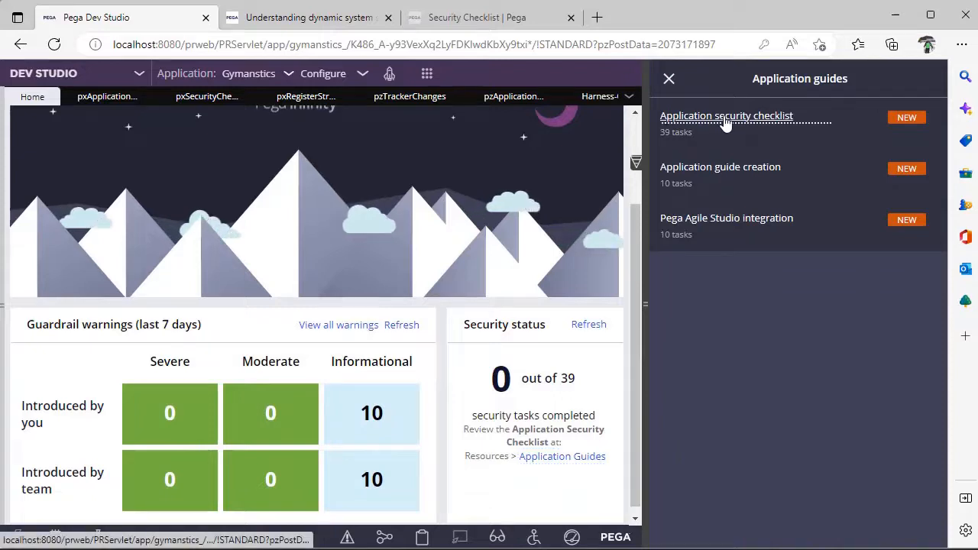
Mark the first task and Keep application rules guardrail-compliant complete in the security checklist
click(726, 116)
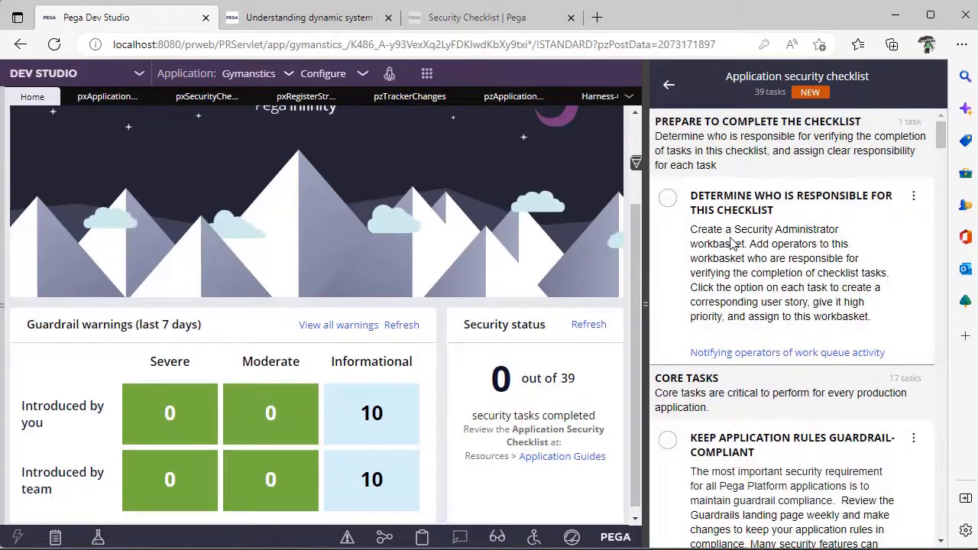
click(667, 199)
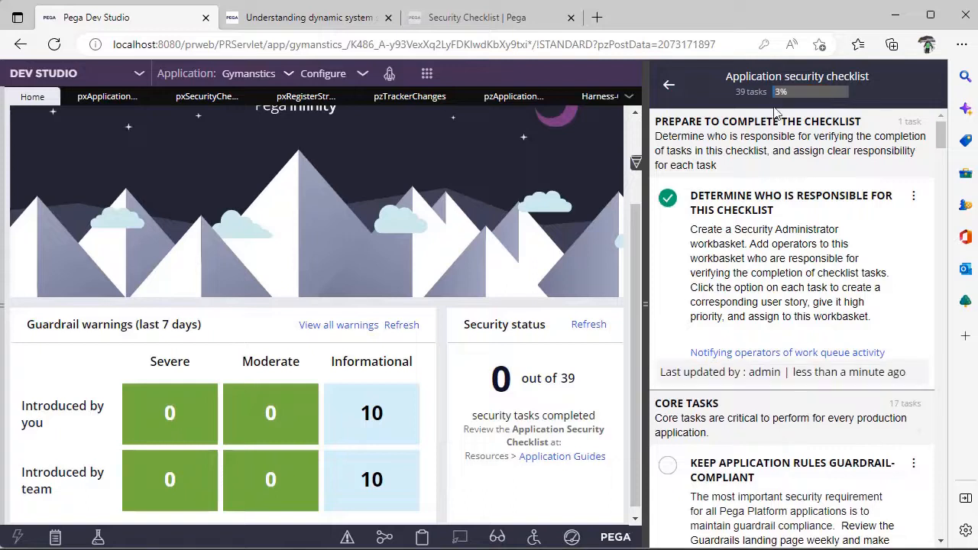
mouse_move(684, 471)
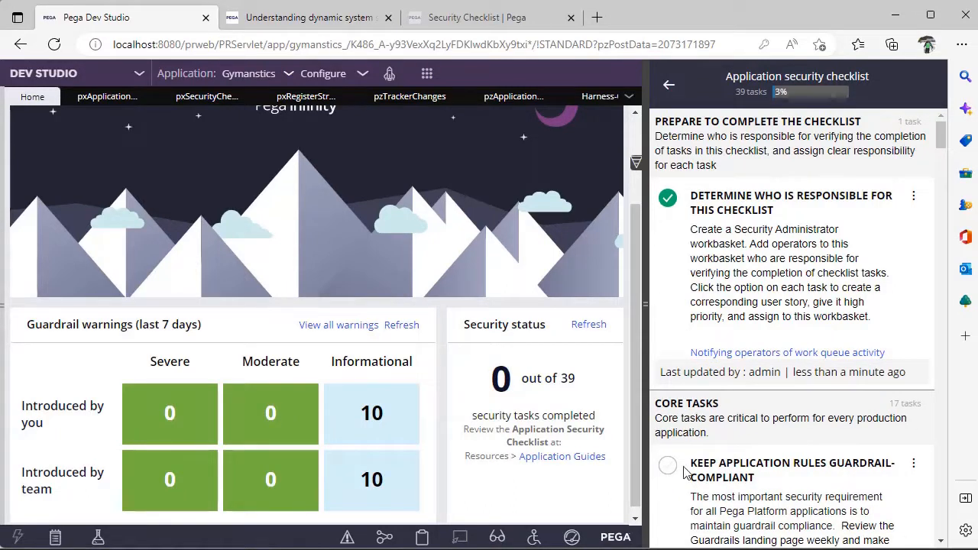
click(666, 466)
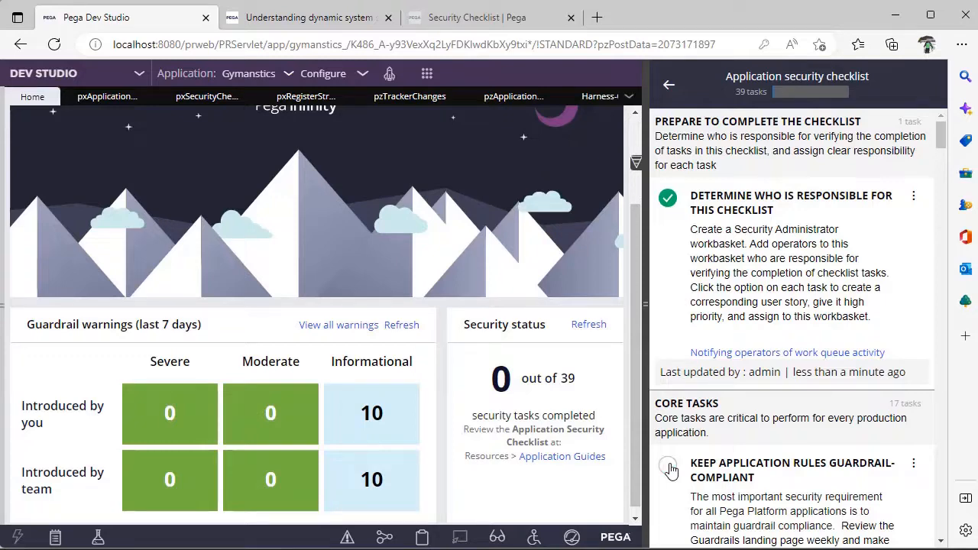
click(669, 466)
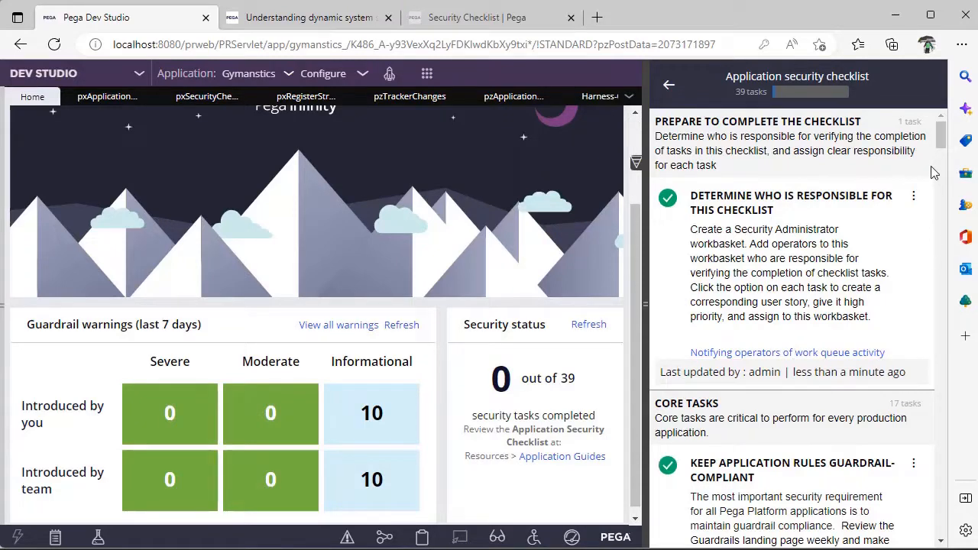
Follow the Encryption in Pega Platform link under the Appropriately encrypt data task
scroll(down, 3)
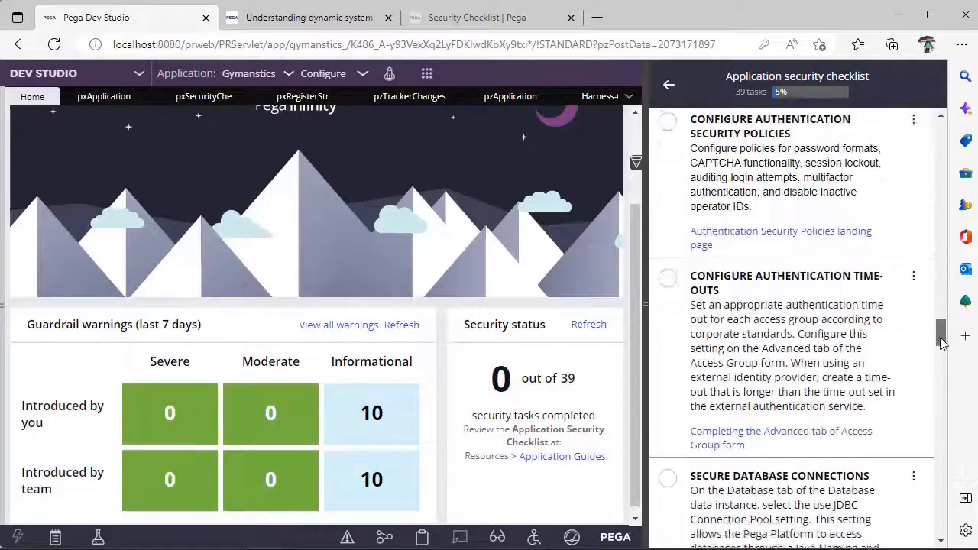
scroll(down, 3)
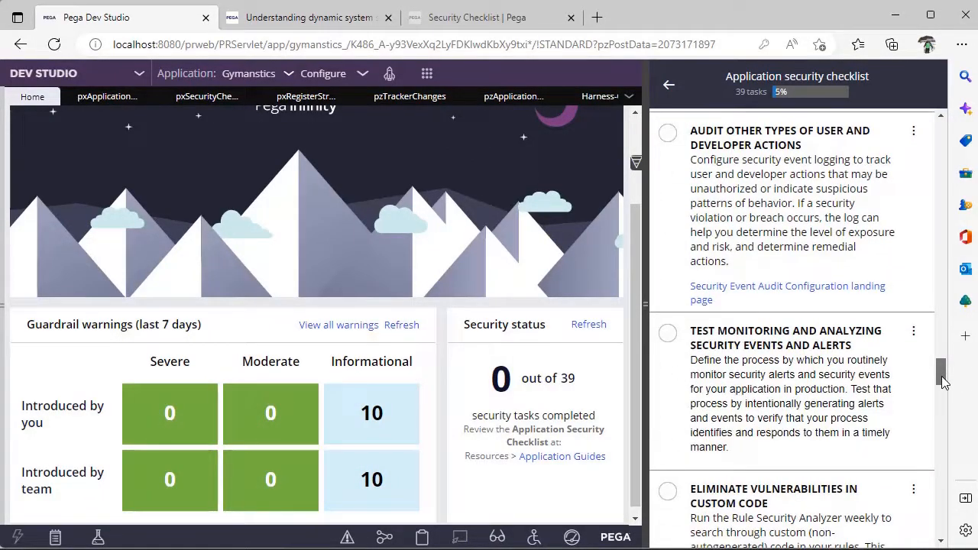
scroll(down, 3)
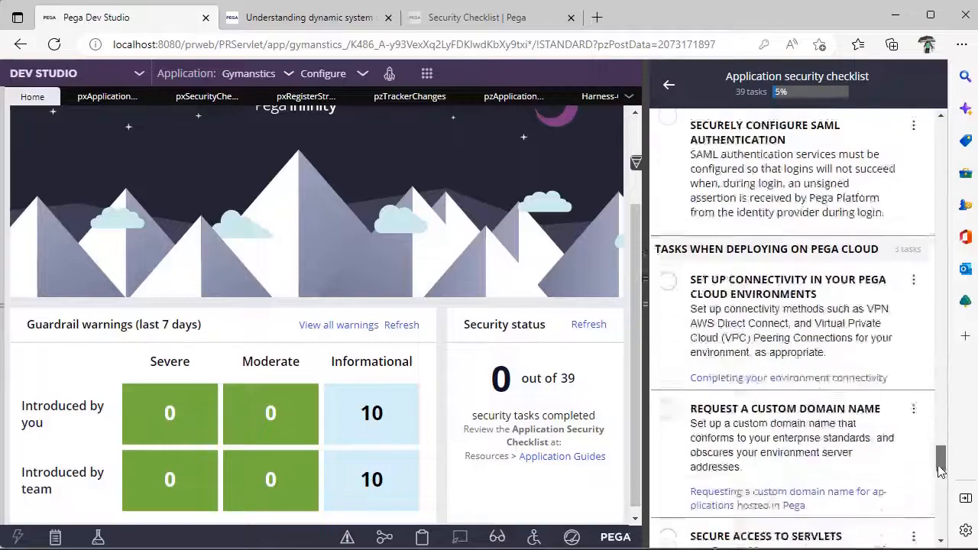
scroll(down, 3)
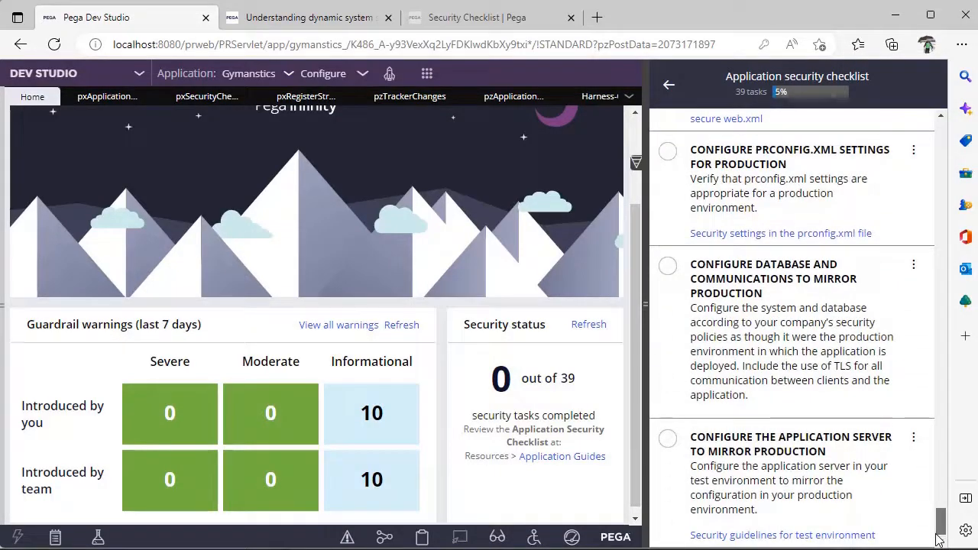
scroll(down, 3)
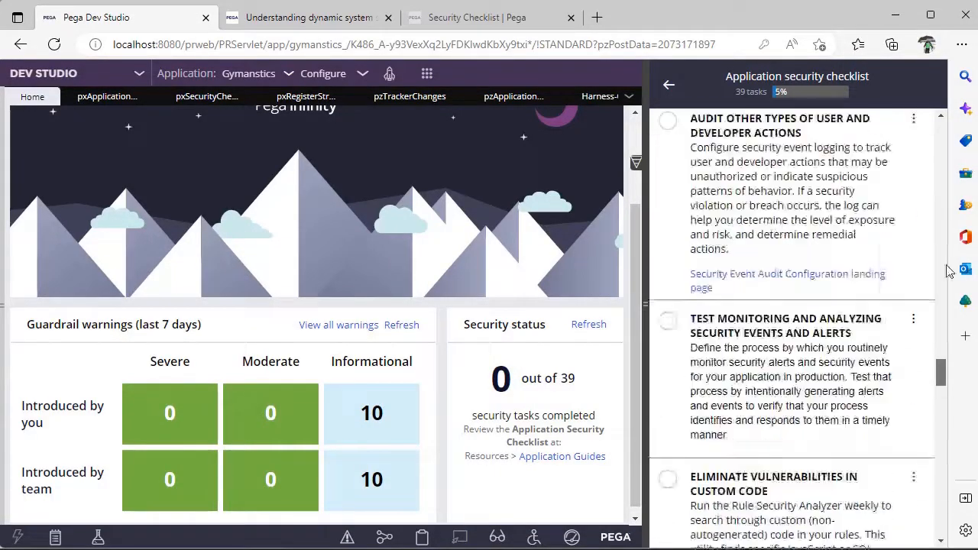
scroll(up, 3)
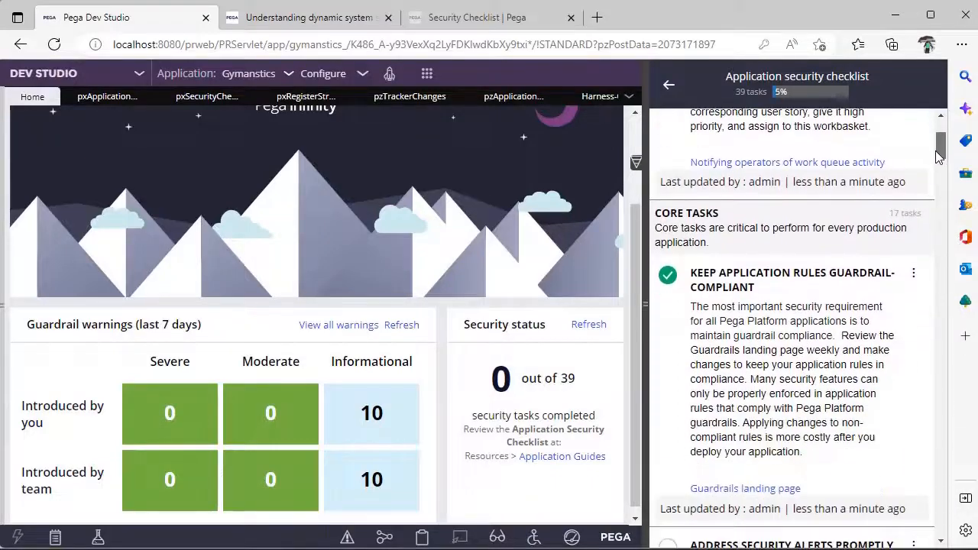
scroll(down, 3)
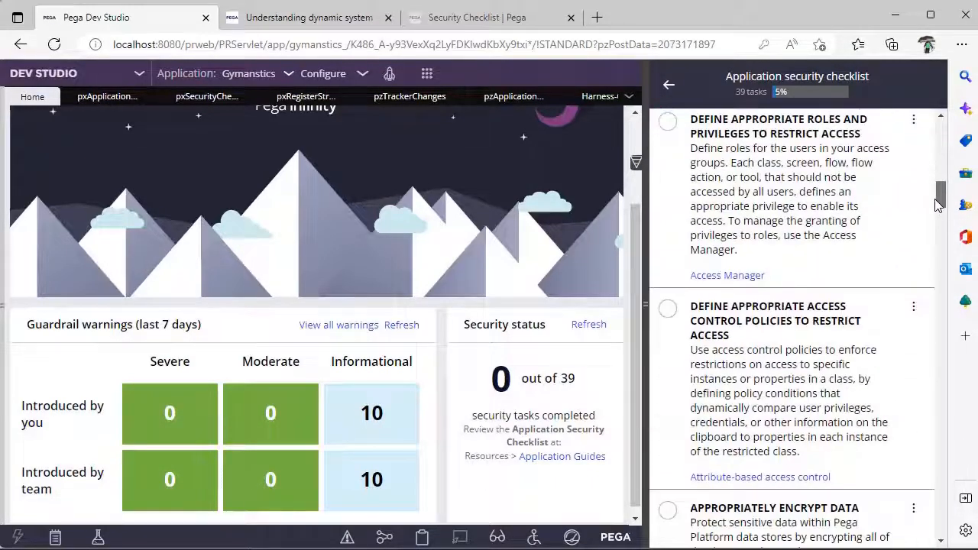
scroll(down, 3)
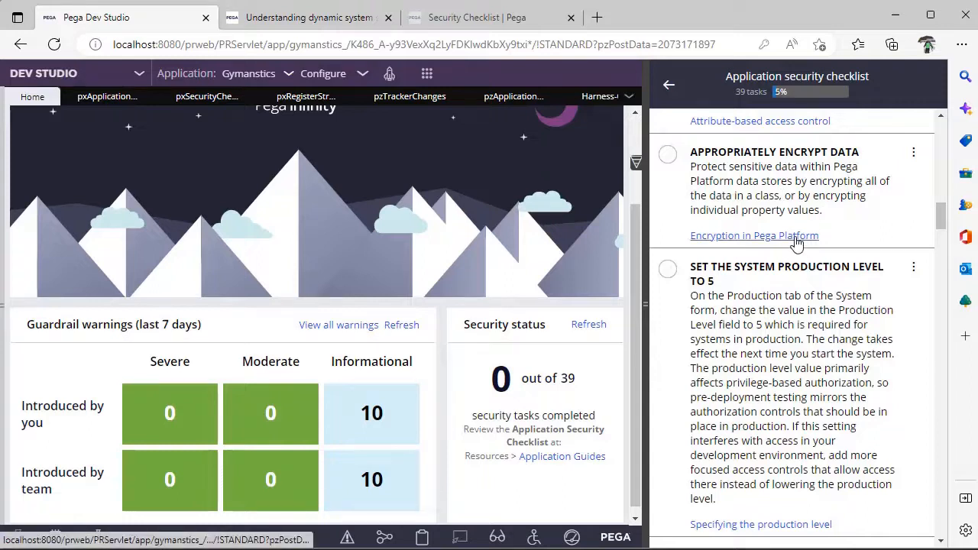
click(754, 235)
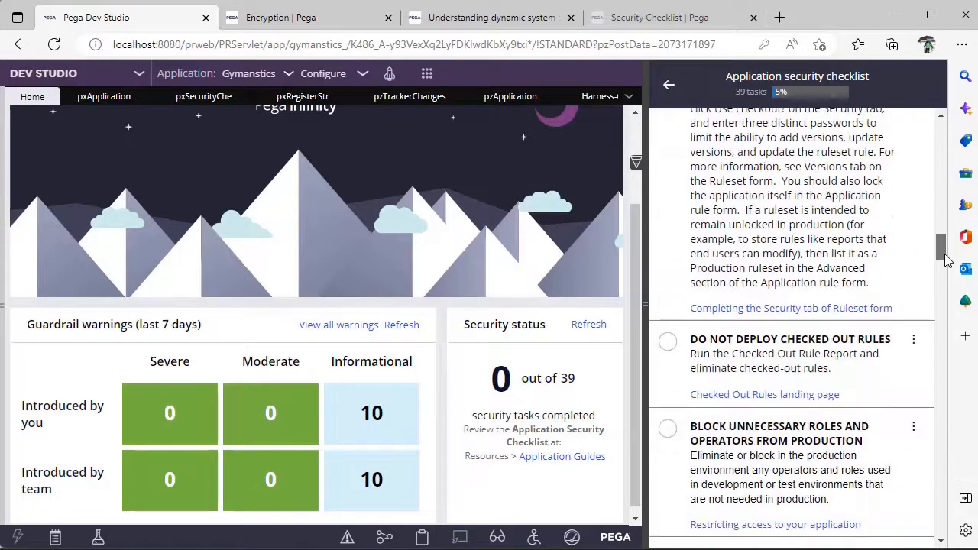
Follow the Dynamic system settings guide link from the checklist task
scroll(down, 3)
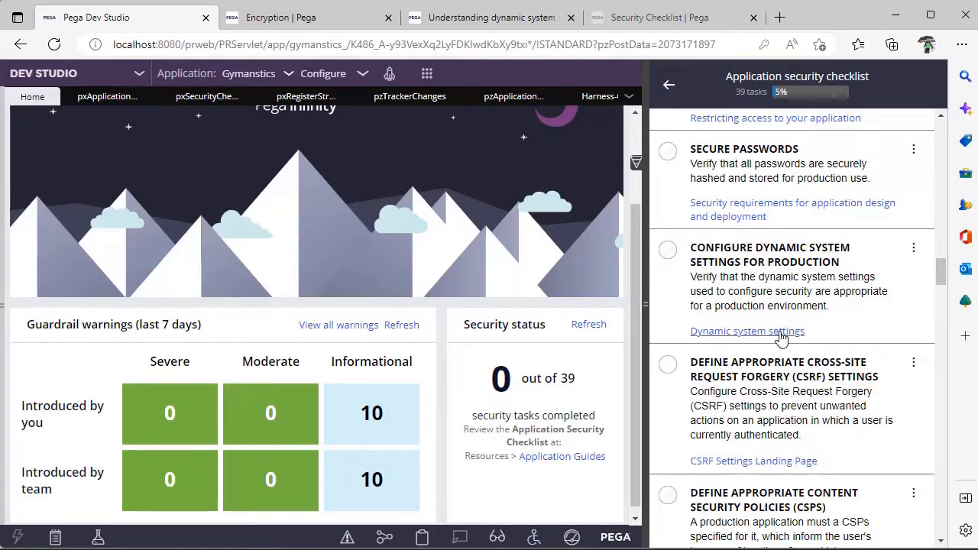
click(746, 330)
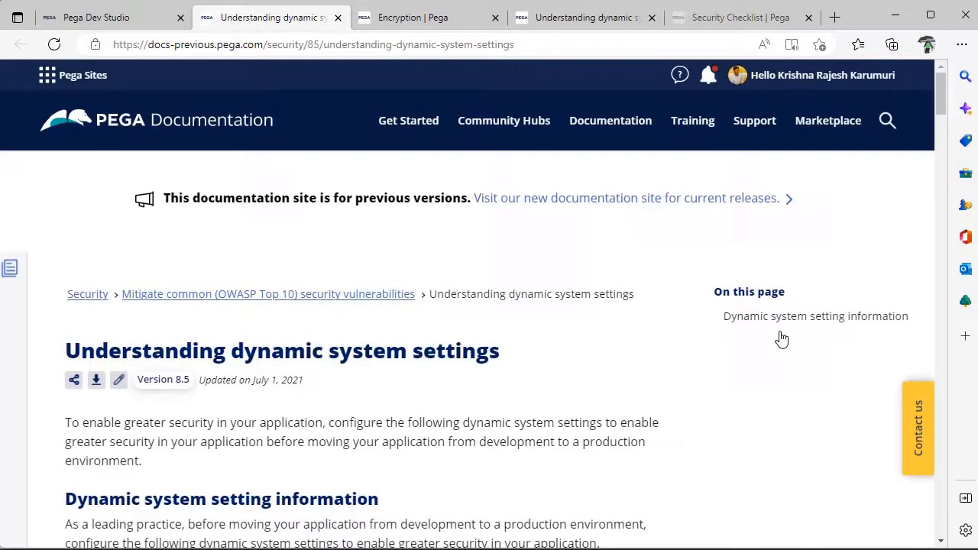
Scan the dynamic system settings table, then switch to the Security Checklist documentation tab
scroll(down, 3)
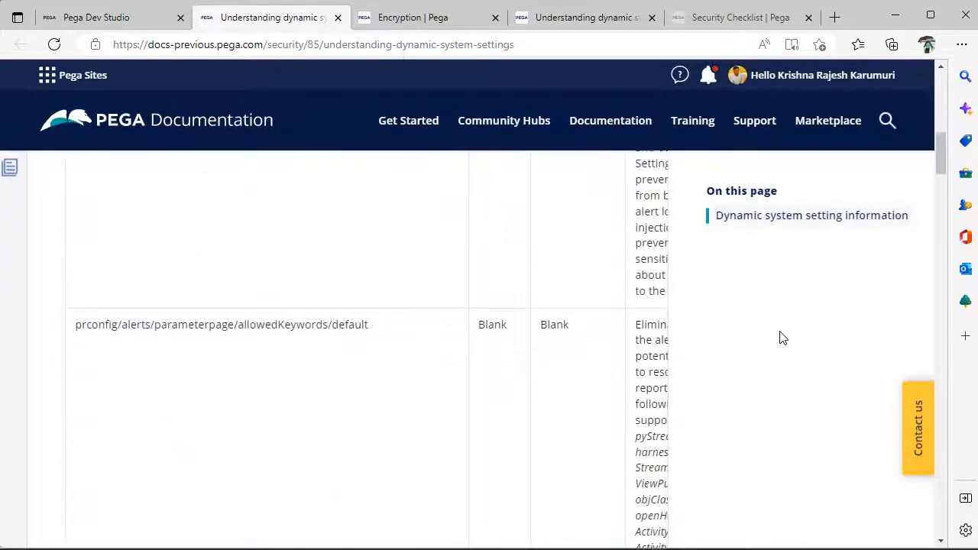
scroll(up, 3)
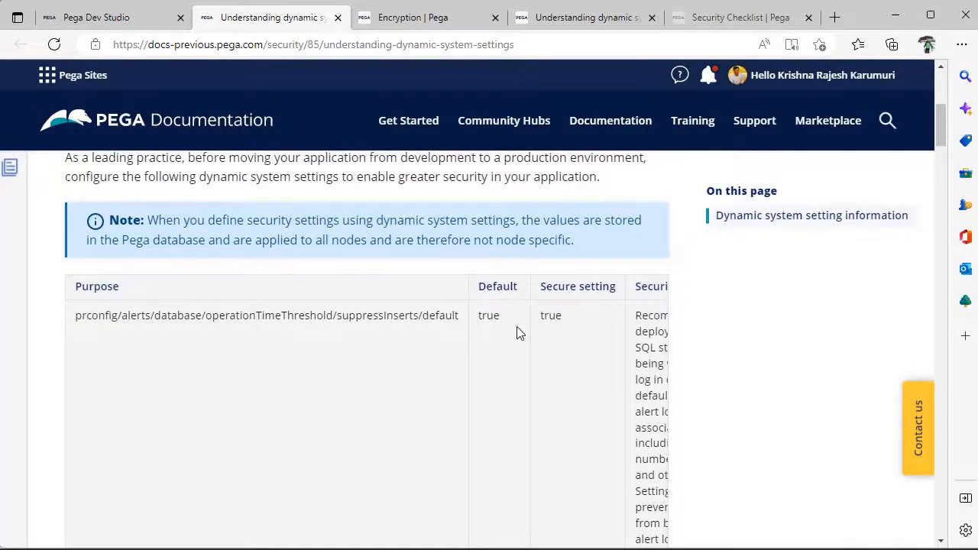
mouse_move(269, 354)
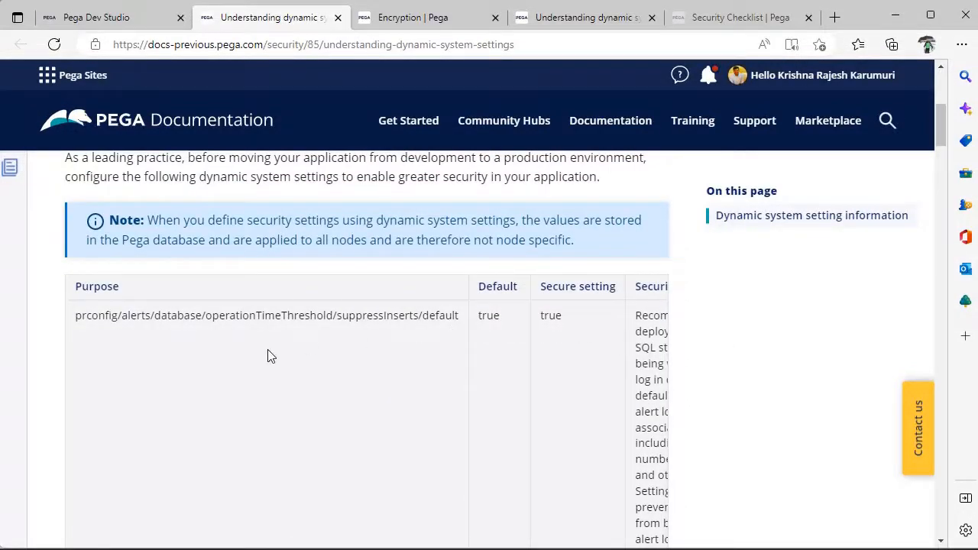
mouse_move(682, 46)
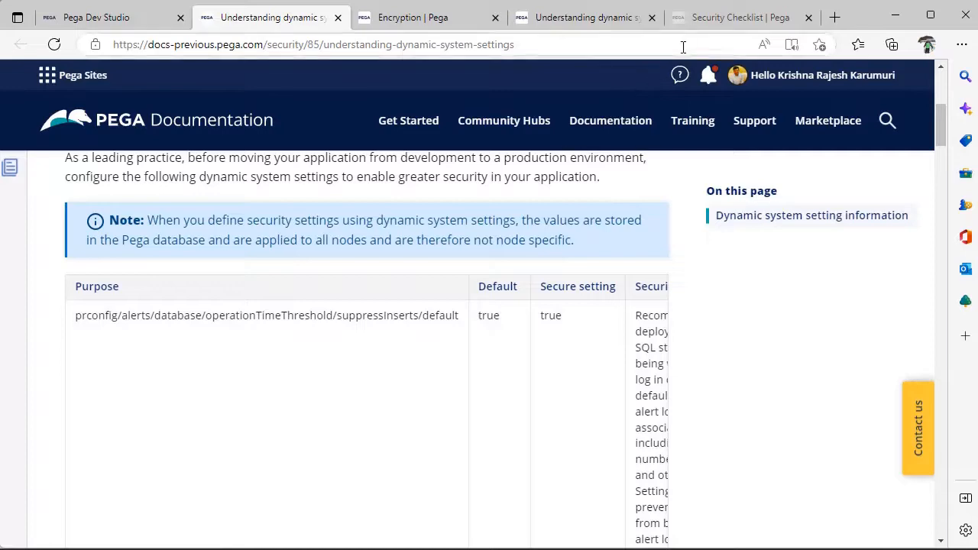
click(741, 17)
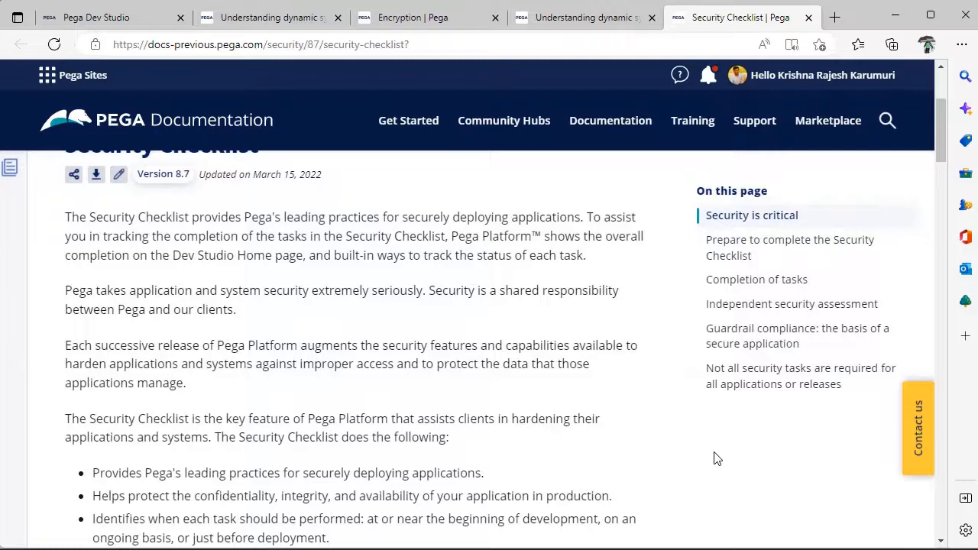
Read the Security Checklist article down to its core, additional and cloud task page links
scroll(up, 3)
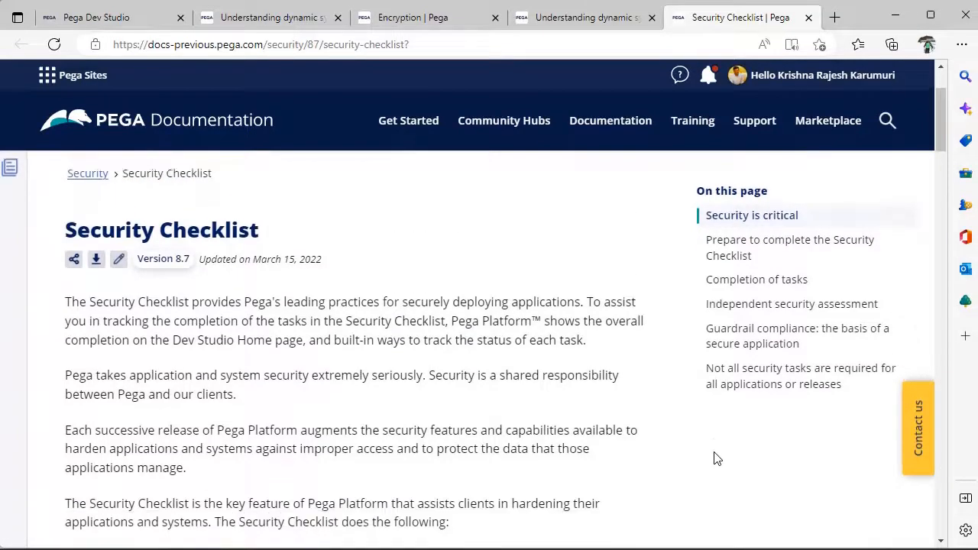
scroll(down, 3)
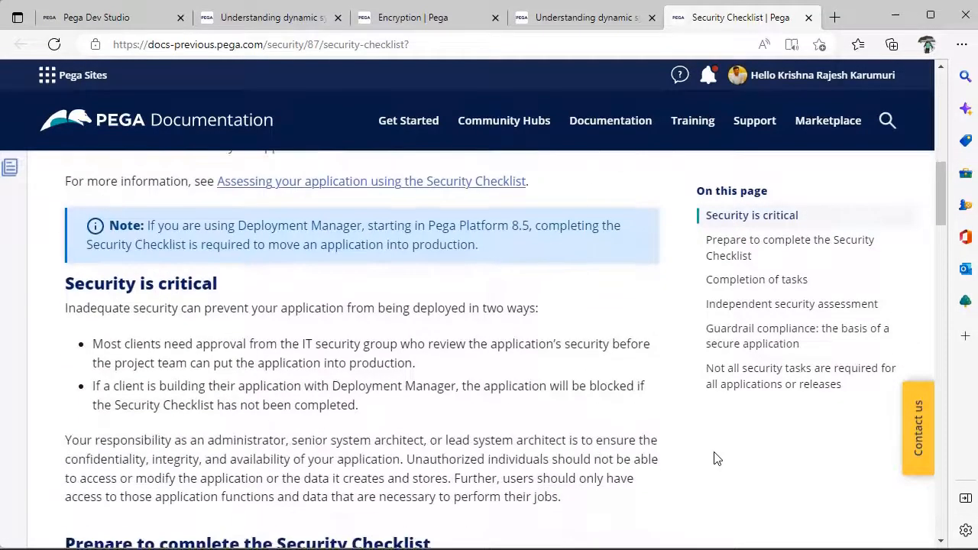
scroll(down, 3)
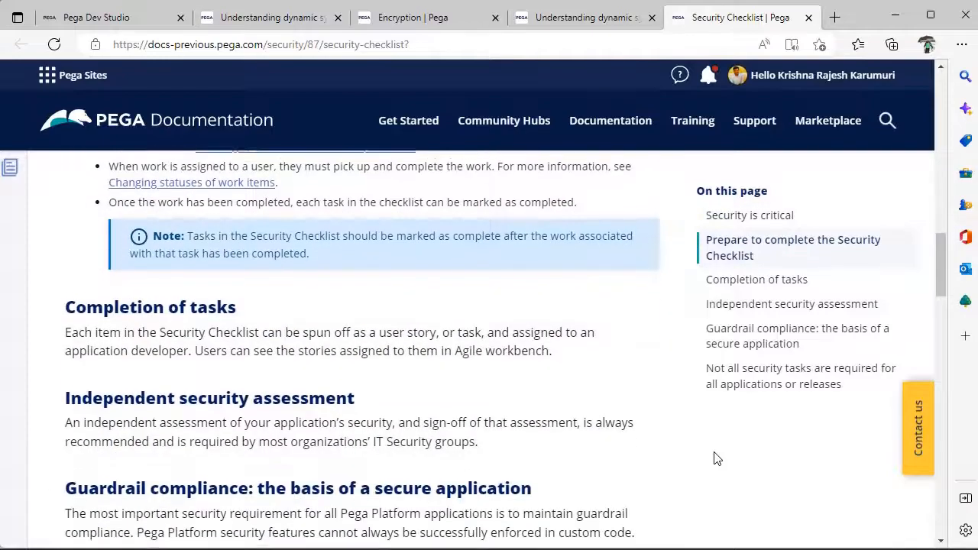
scroll(down, 3)
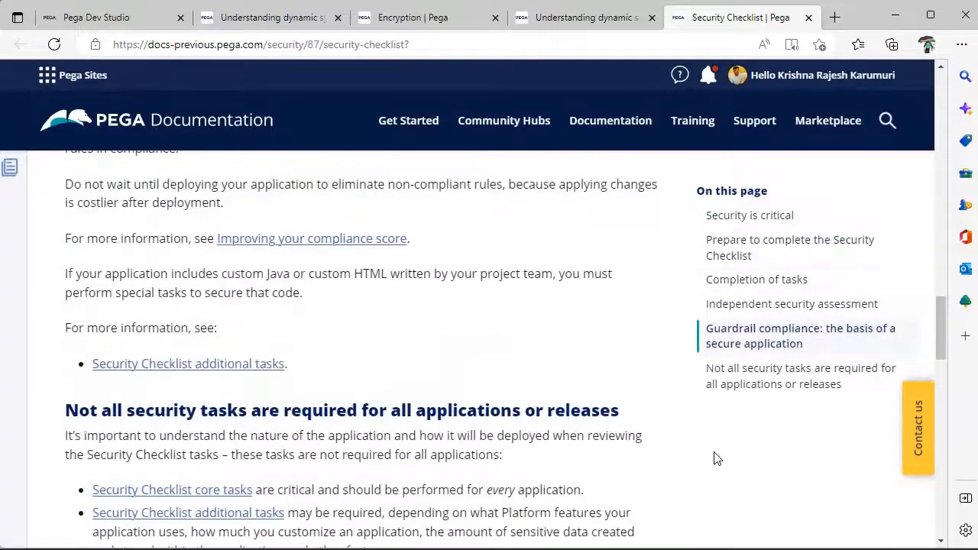
scroll(down, 3)
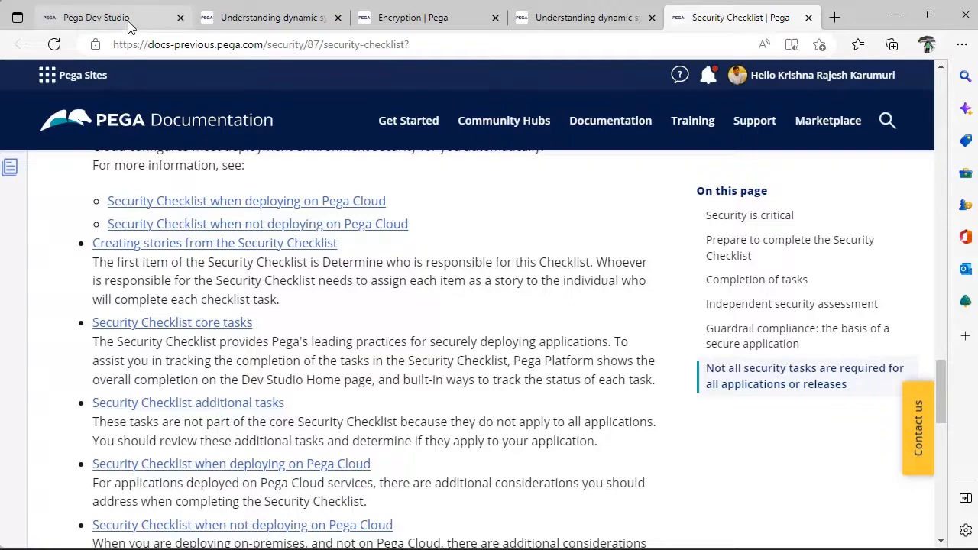
Return to Dev Studio, review the checklist, and close the panel back to the home dashboard
click(94, 17)
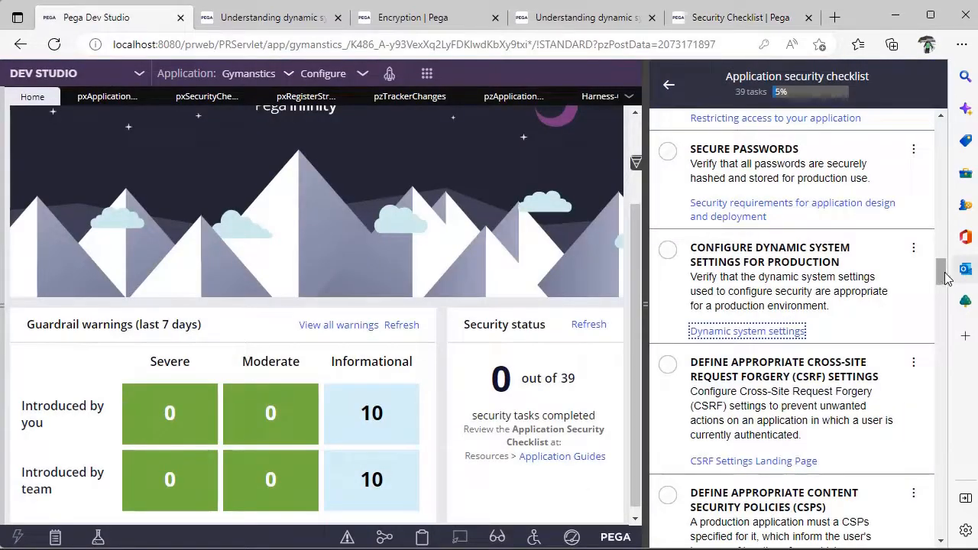
scroll(down, 3)
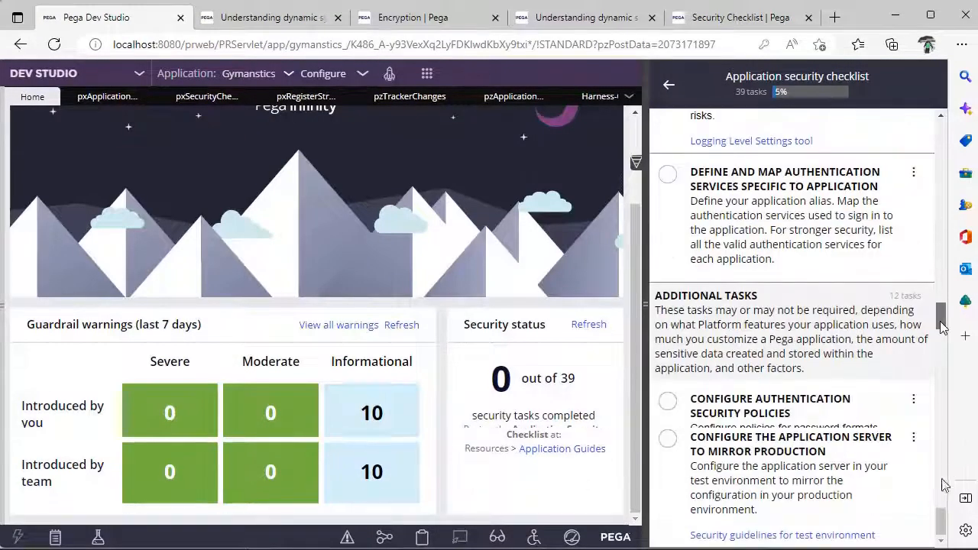
scroll(down, 3)
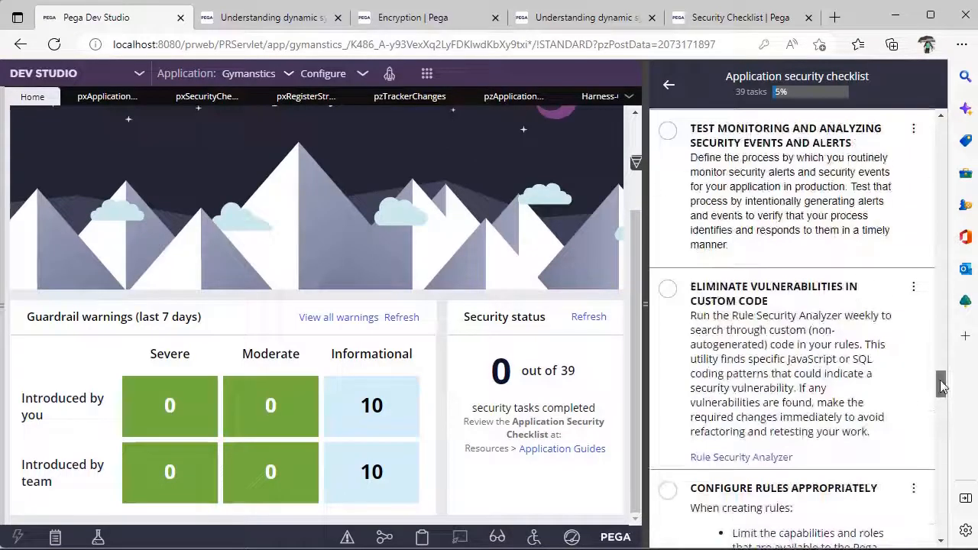
scroll(up, 3)
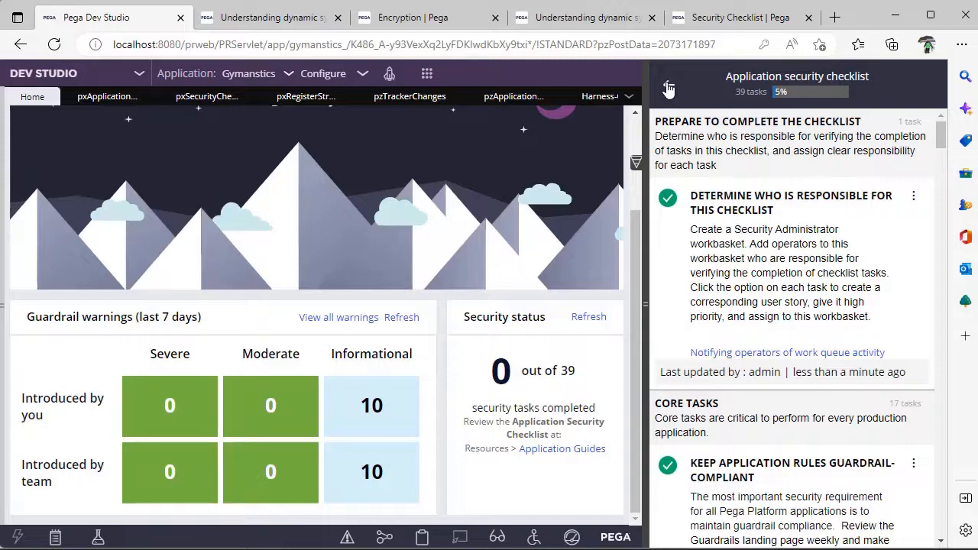
click(669, 84)
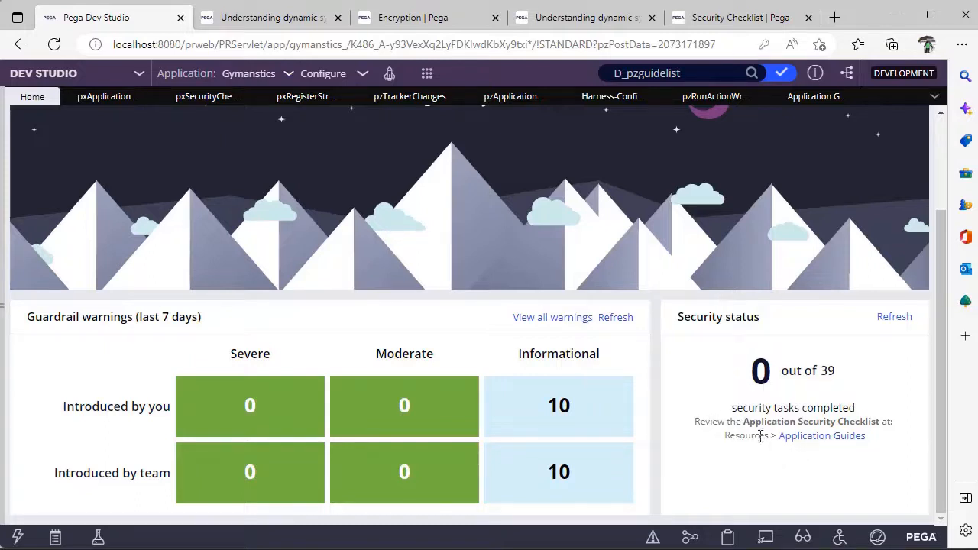
mouse_move(833, 471)
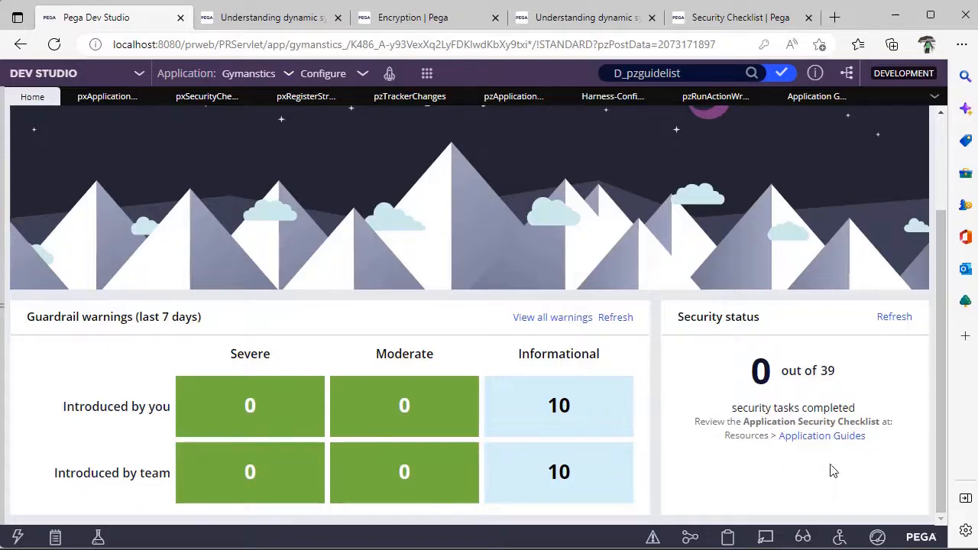